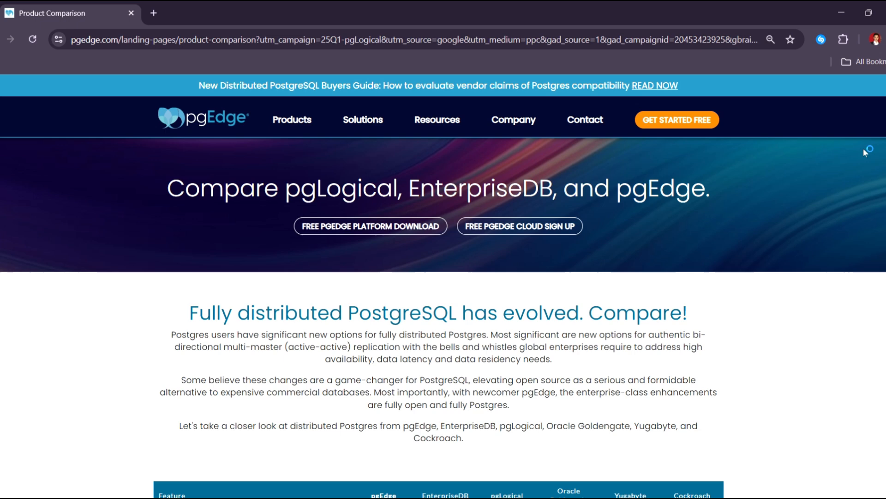
mouse_move(866, 150)
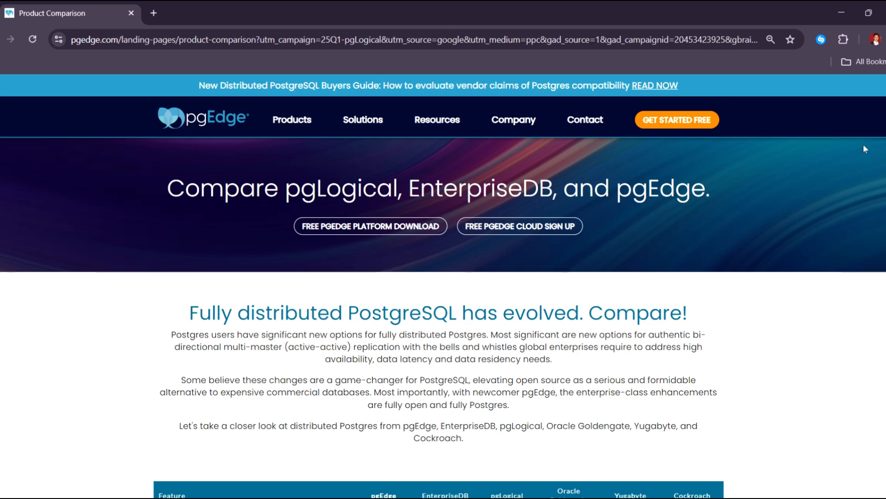
mouse_move(869, 122)
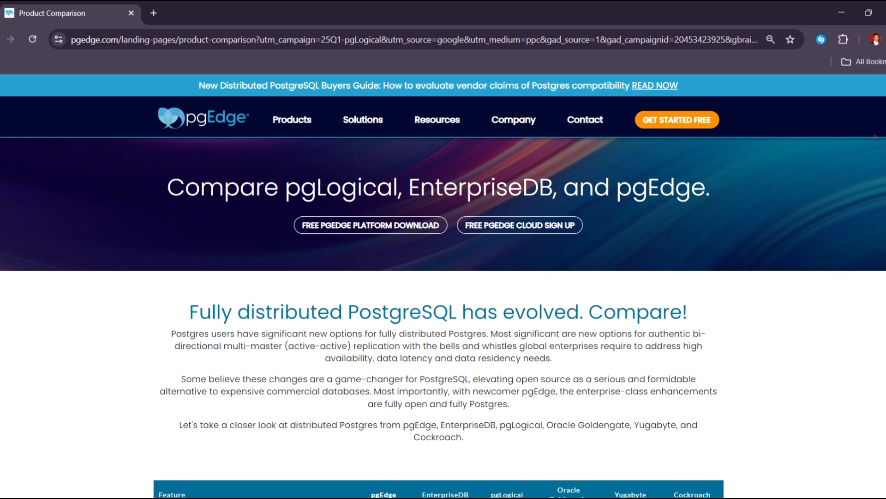
Step: Scroll down the pgEdge comparison page to the feature table comparing pgEdge, EnterpriseDB, pgLogical, Goldengate, Yugabyte and Cockroach
scroll("down", 3)
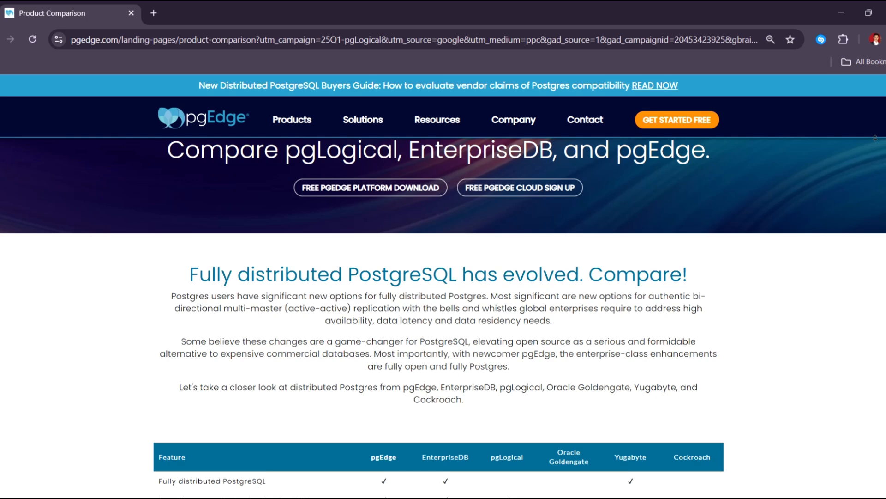
scroll("down", 3)
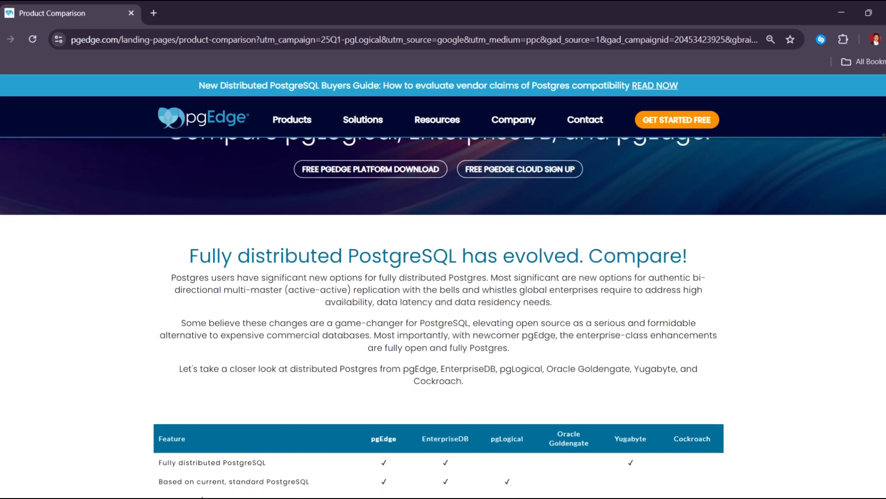
scroll("down", 3)
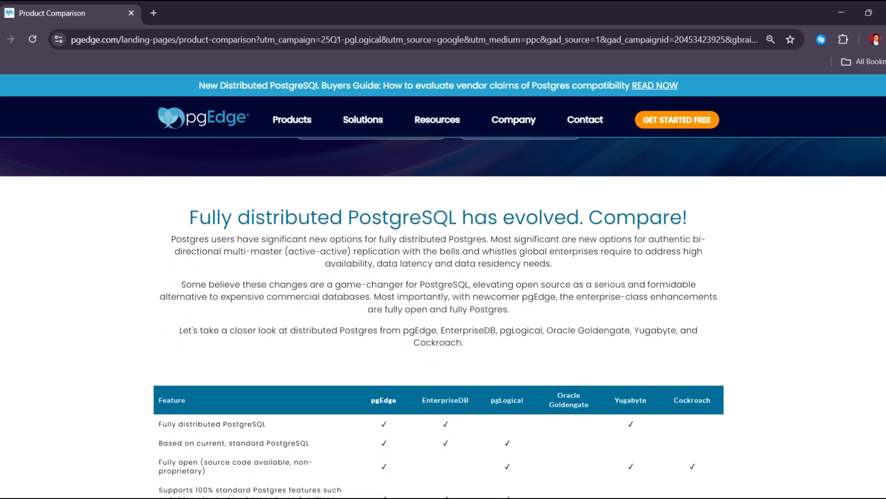
scroll("down", 3)
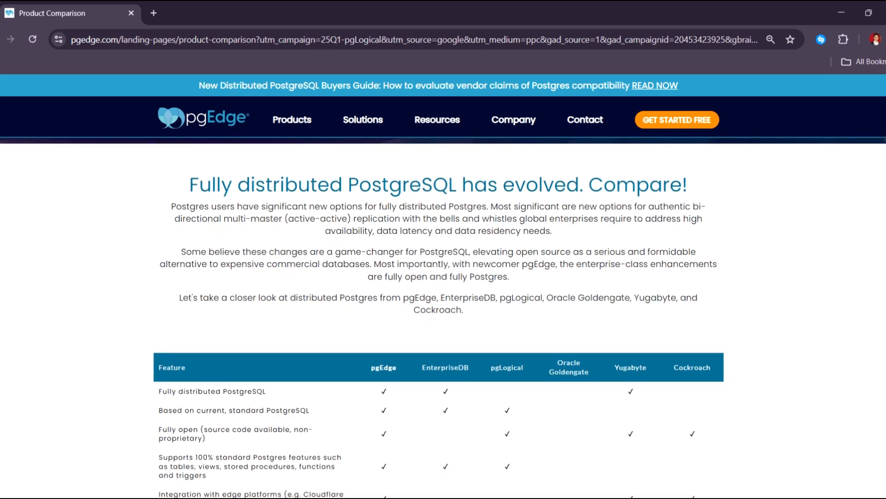
scroll("down", 3)
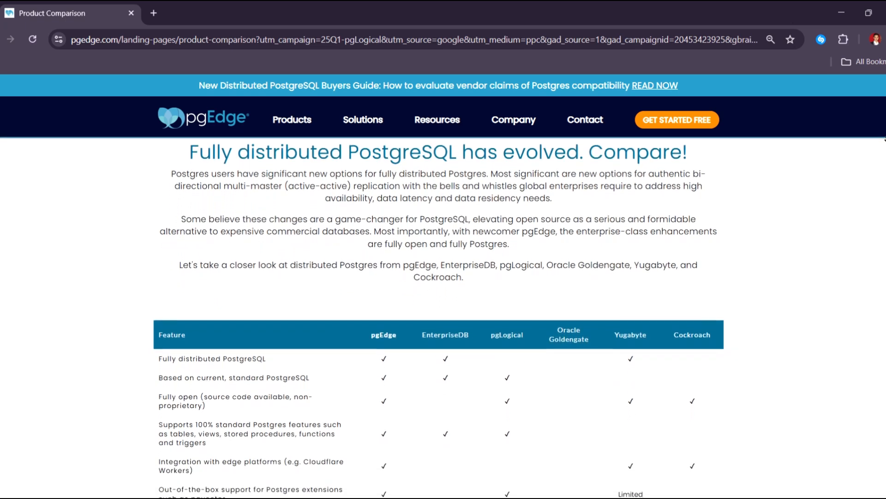
scroll("down", 3)
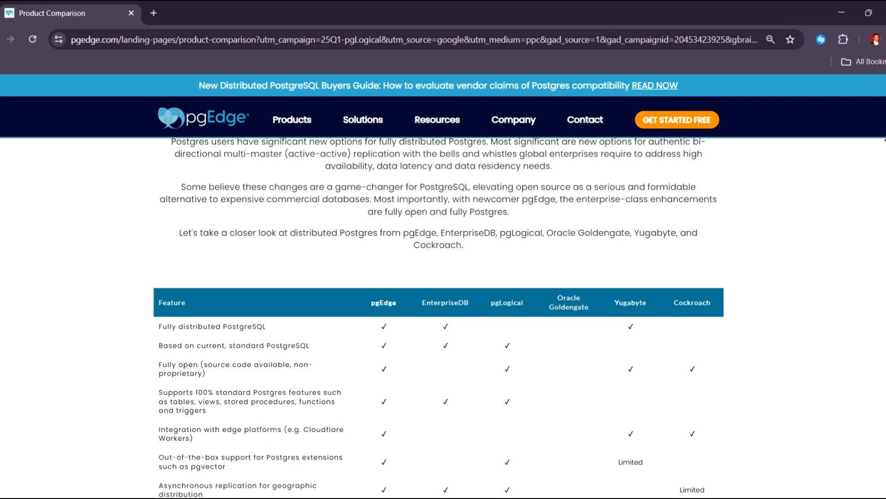
scroll("down", 3)
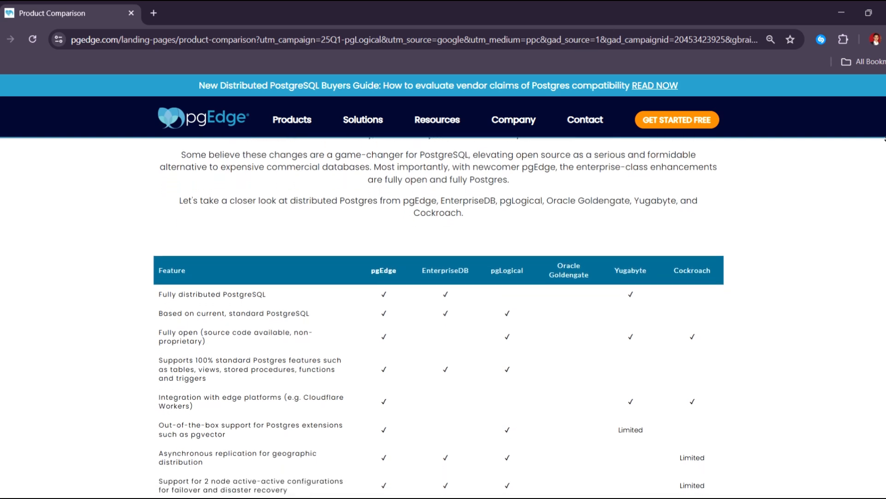
scroll("down", 3)
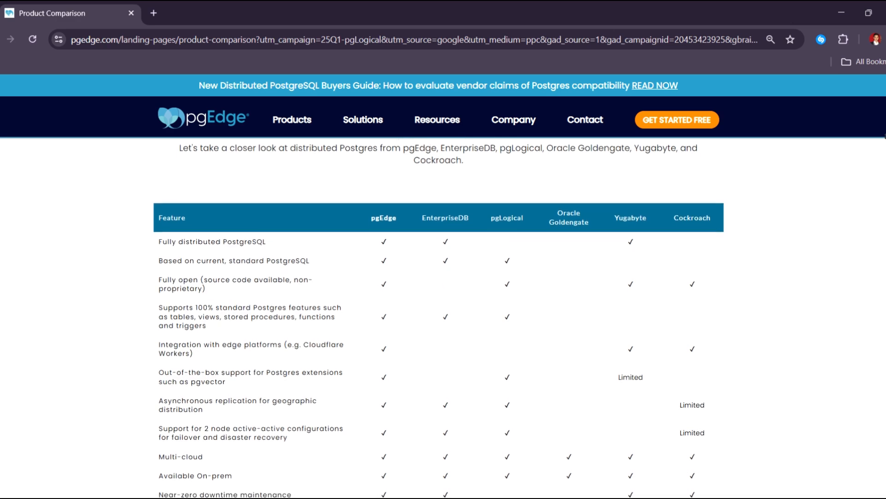
scroll("down", 3)
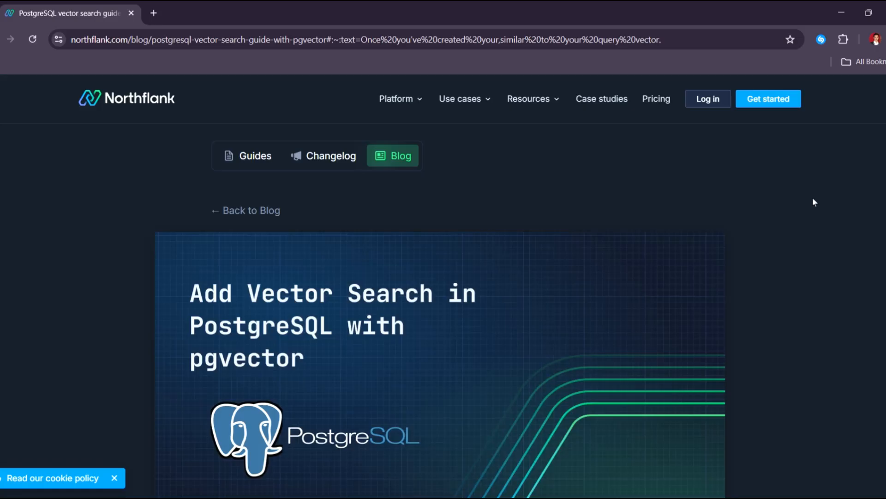
Step: Scroll the Northflank pgvector guide past its header image and introduction to the 'What is pgvector?' heading
scroll("down", 3)
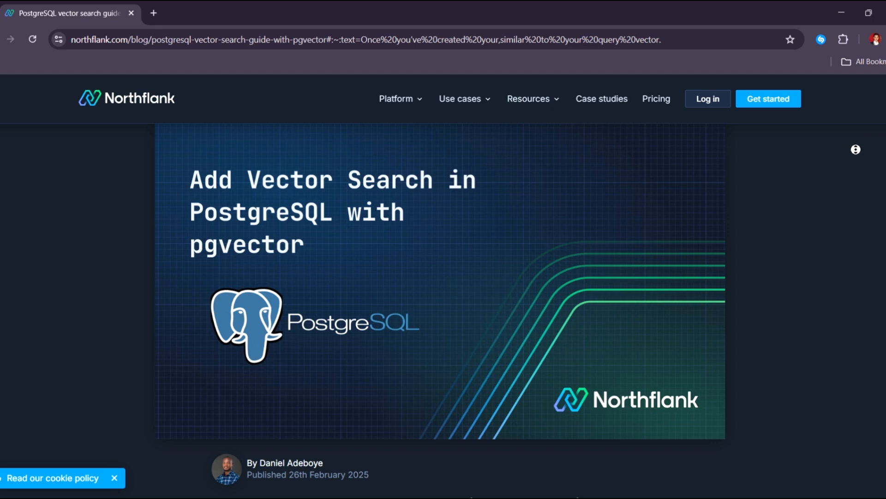
scroll("down", 3)
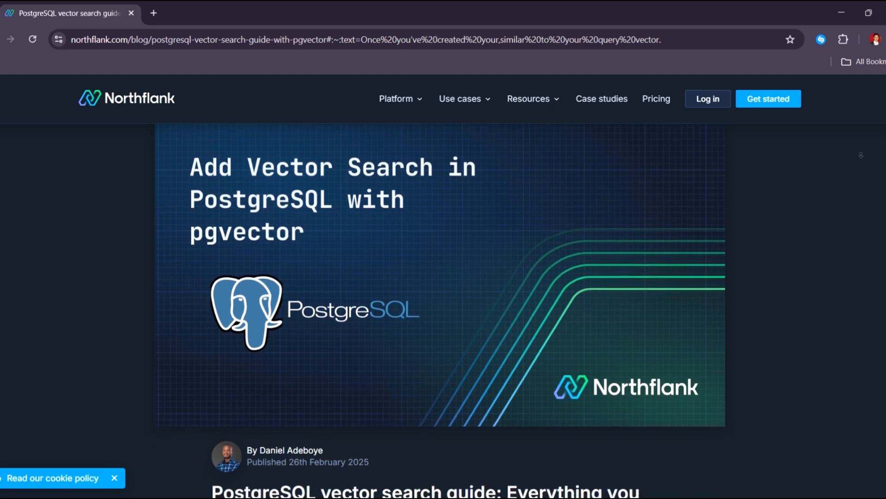
scroll("down", 3)
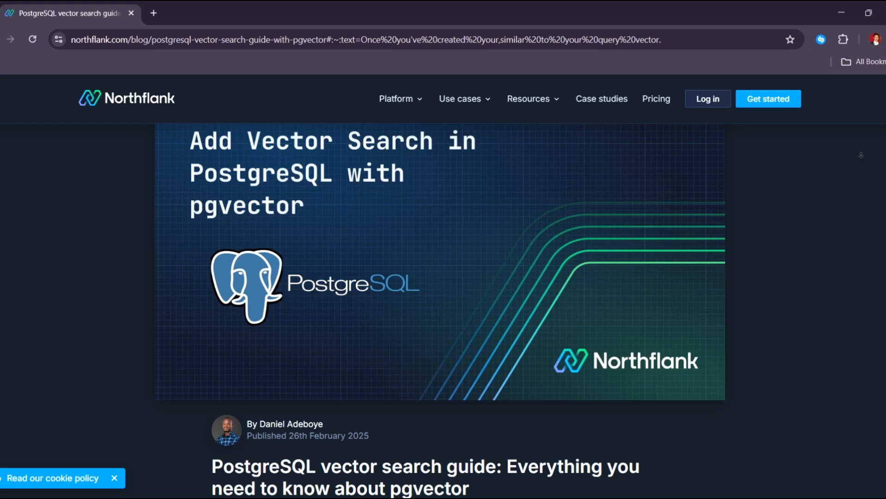
scroll("down", 3)
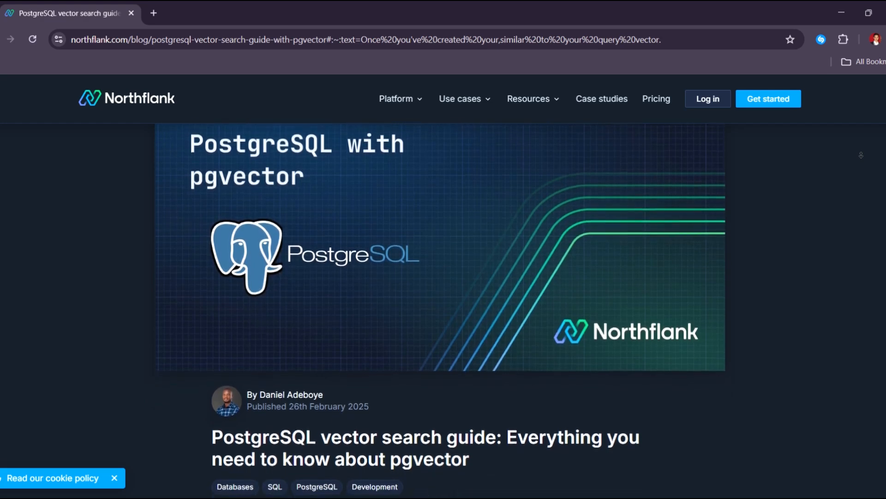
scroll("down", 3)
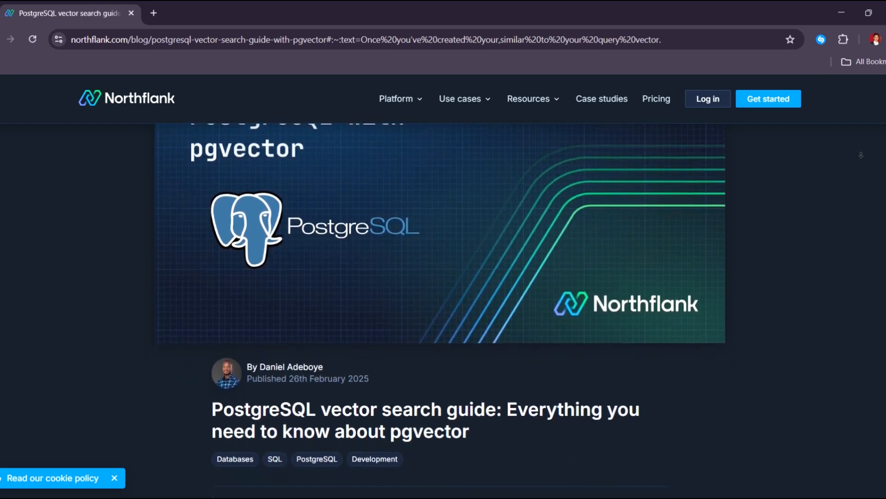
scroll("down", 3)
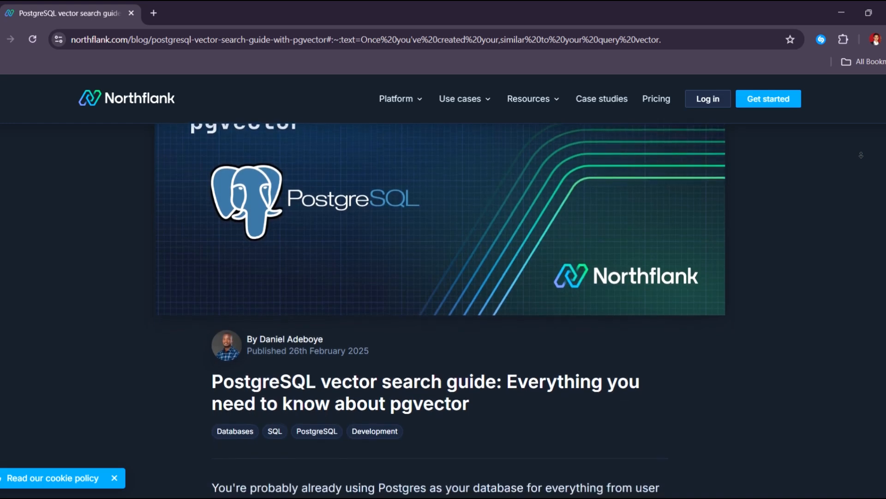
scroll("down", 3)
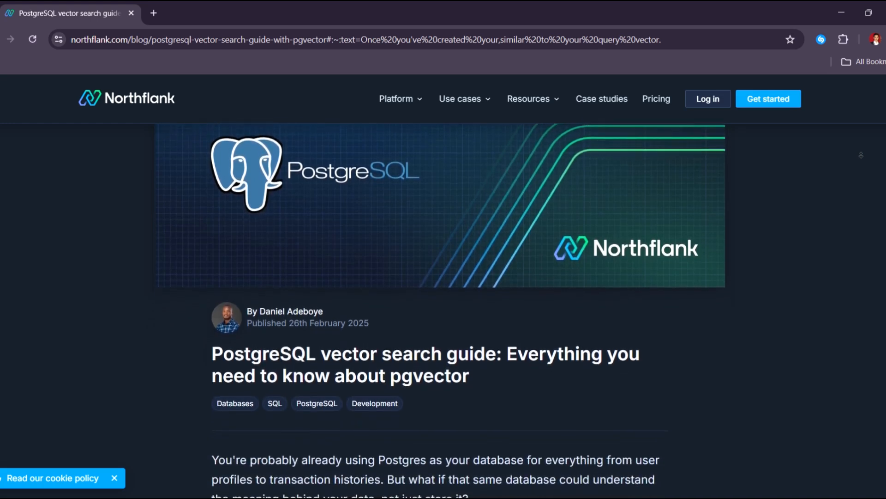
scroll("down", 3)
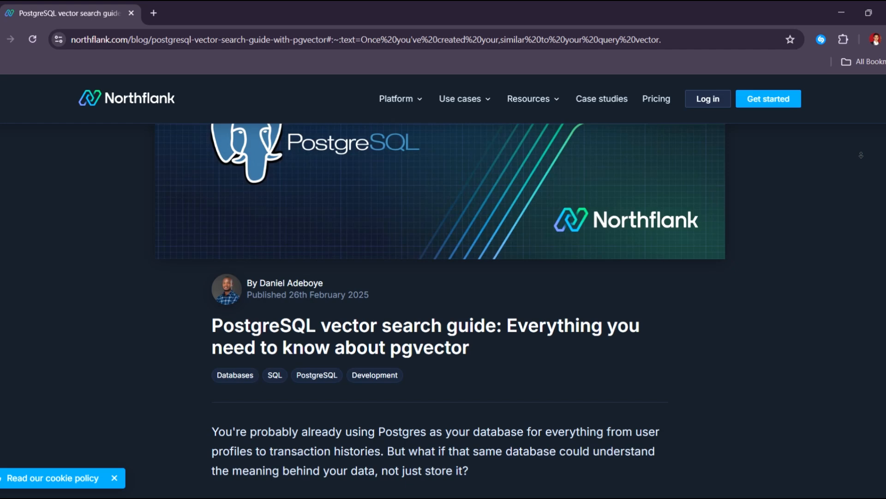
scroll("down", 3)
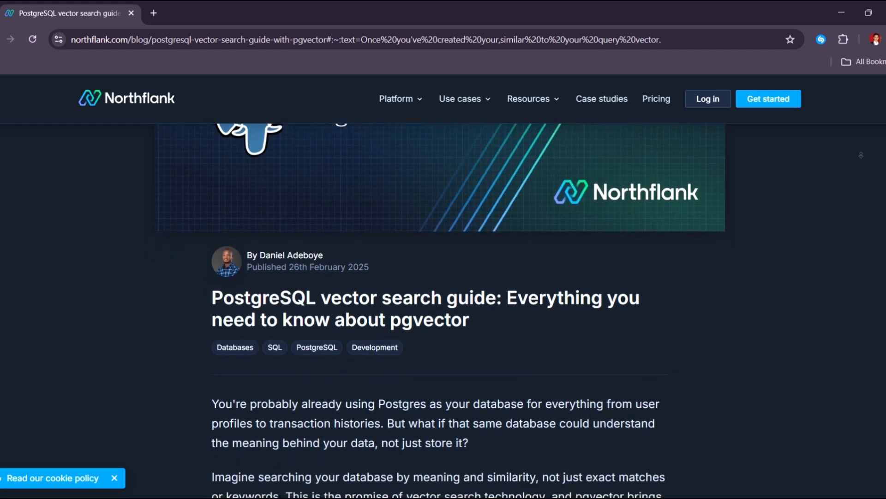
scroll("down", 3)
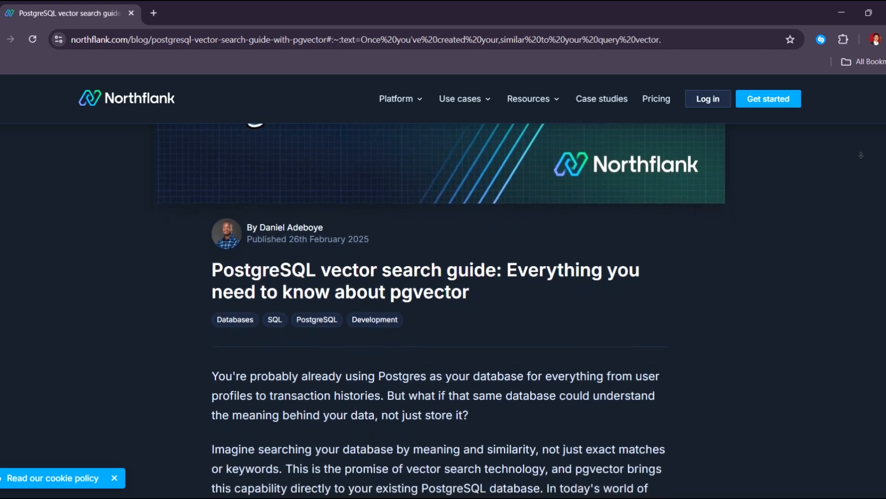
scroll("down", 3)
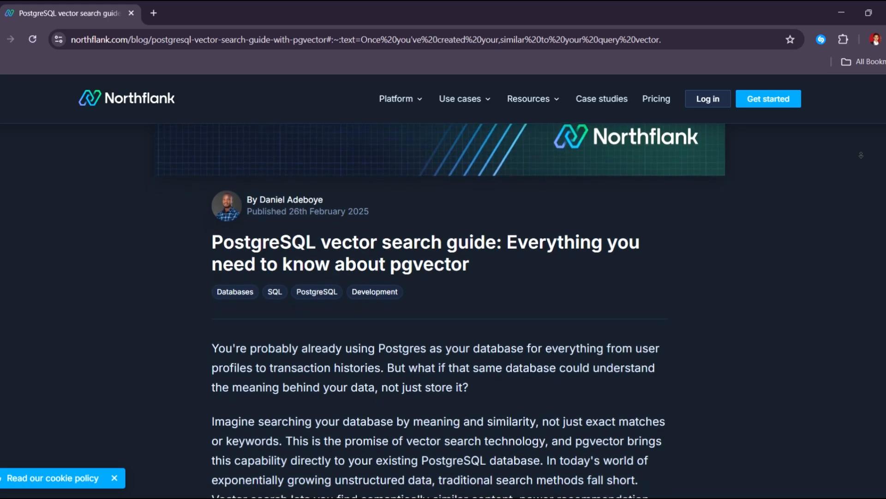
scroll("down", 3)
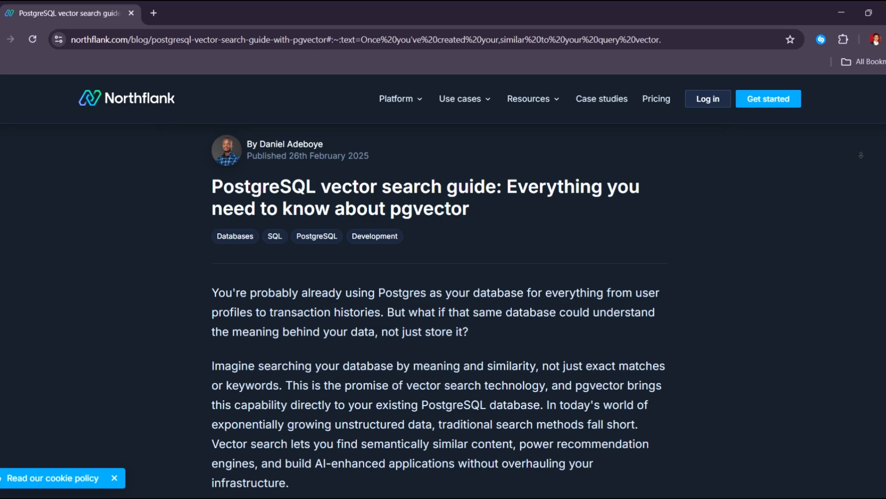
scroll("down", 3)
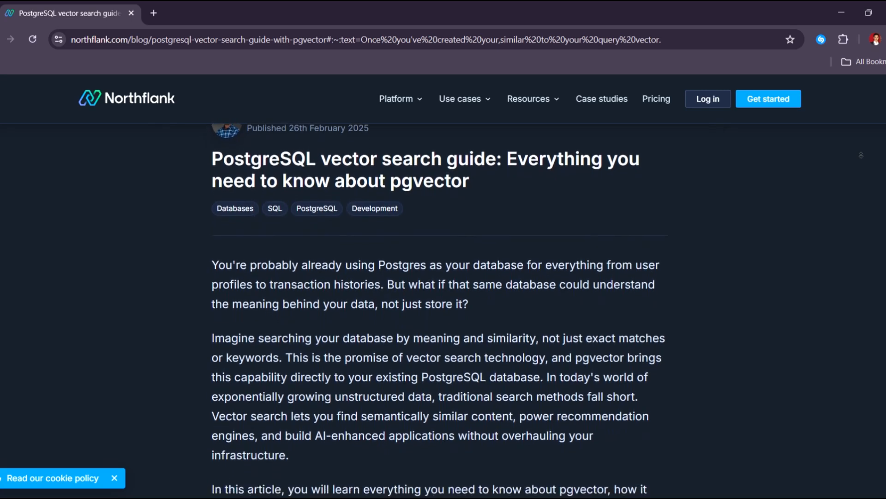
scroll("down", 3)
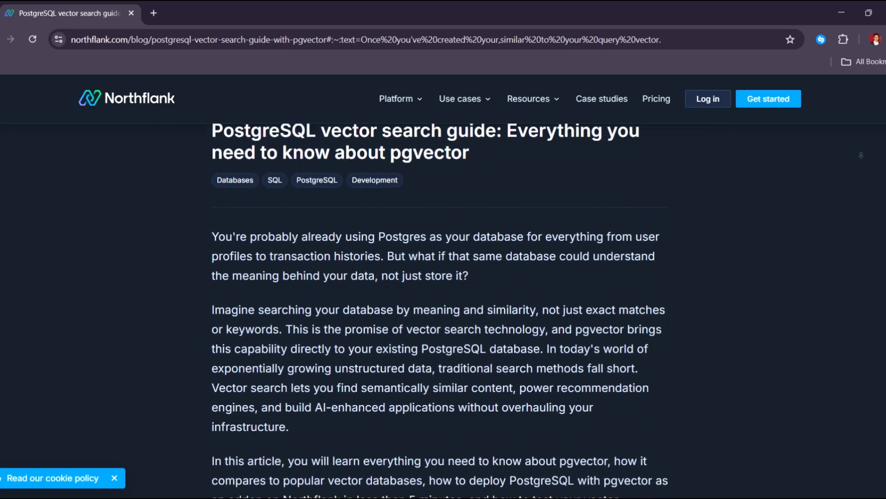
scroll("down", 3)
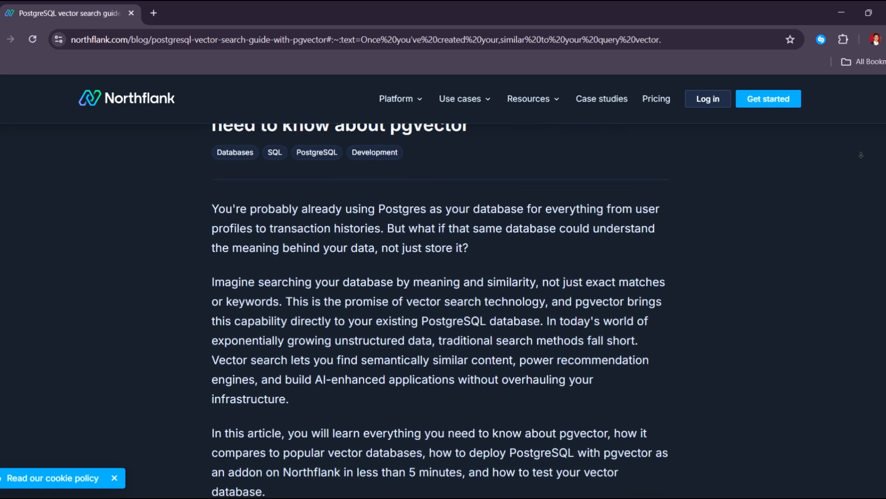
scroll("down", 3)
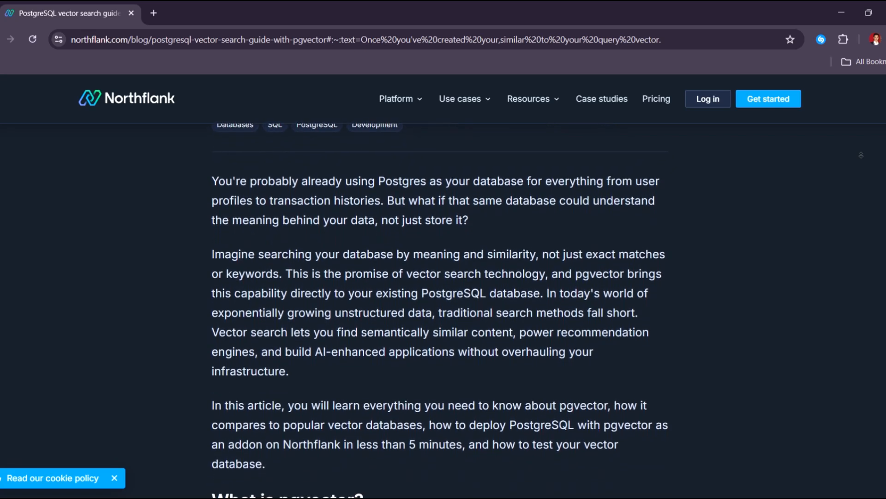
scroll("down", 3)
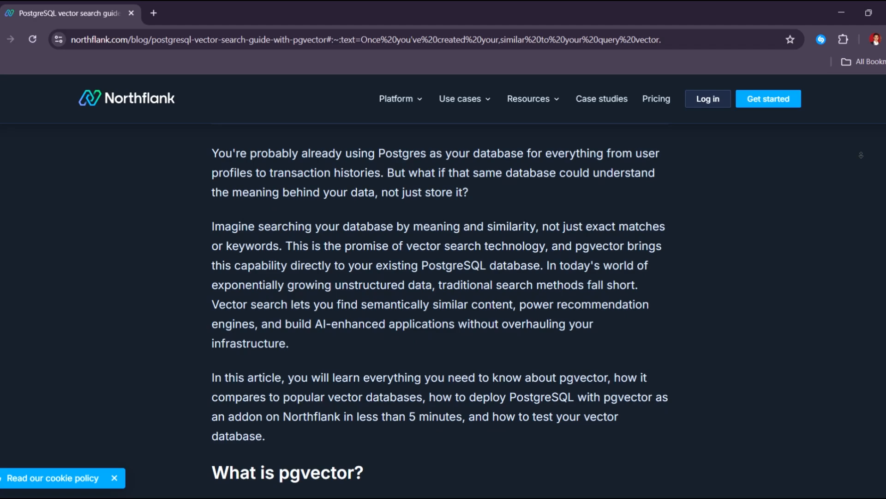
Step: Scroll through the 'What is pgvector?' section of the Northflank guide
scroll("down", 3)
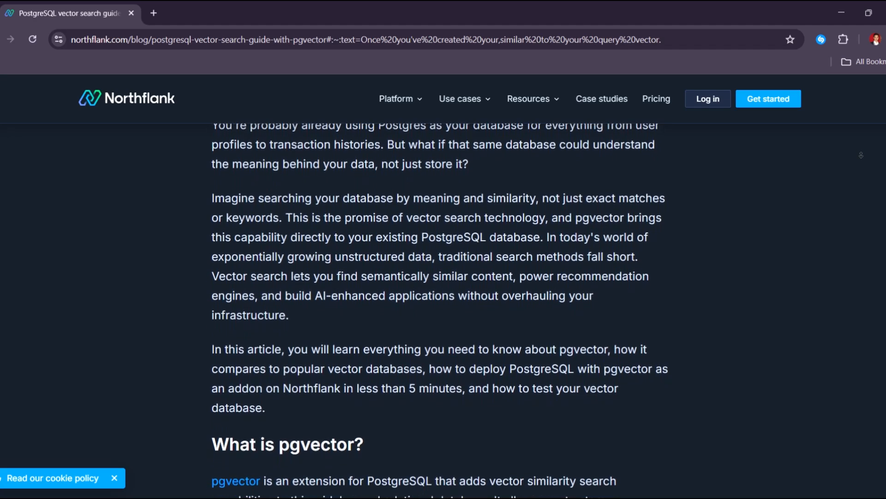
scroll("down", 3)
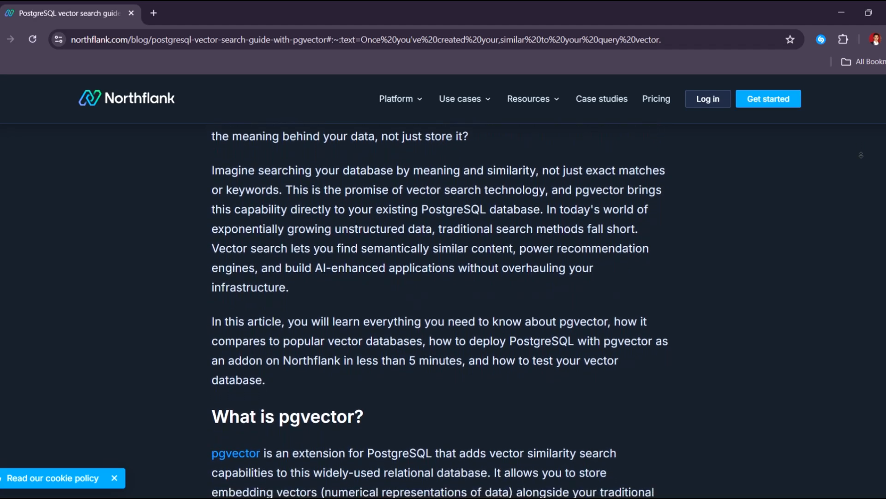
scroll("down", 3)
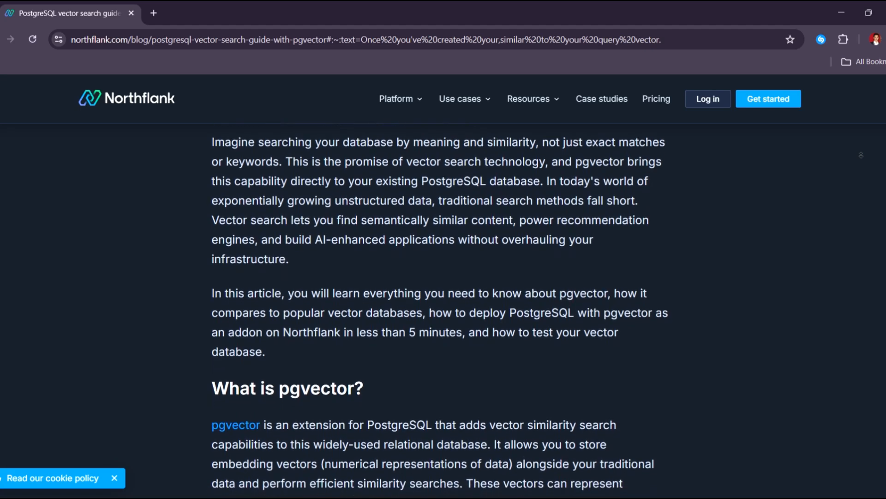
scroll("down", 3)
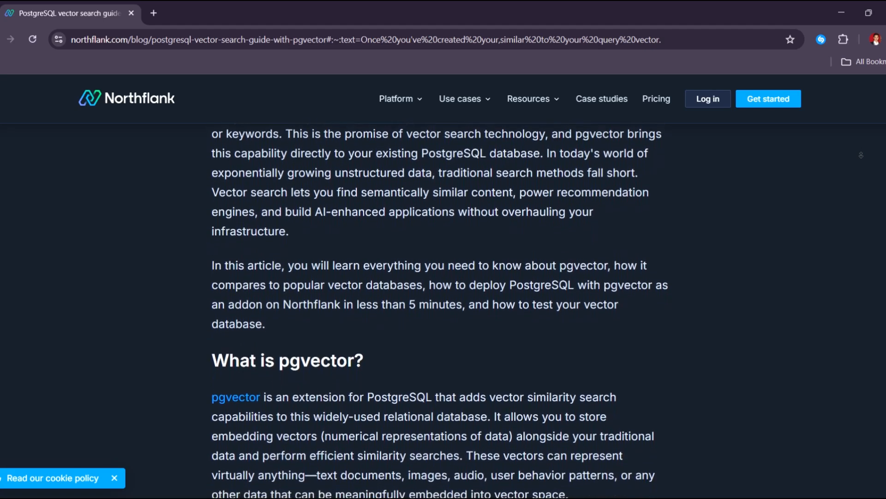
scroll("down", 3)
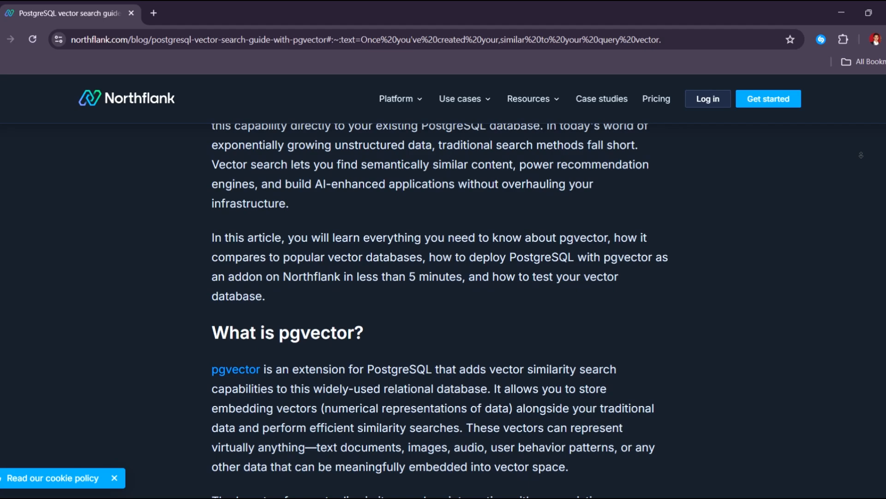
scroll("down", 3)
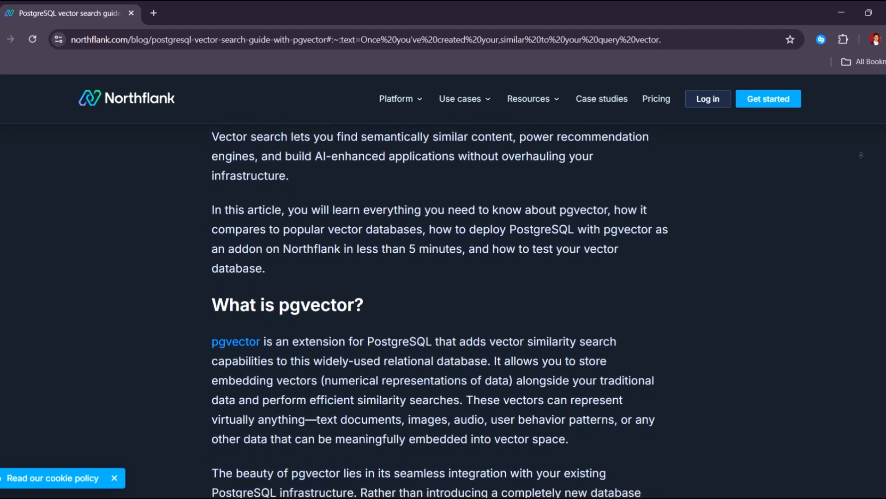
scroll("down", 3)
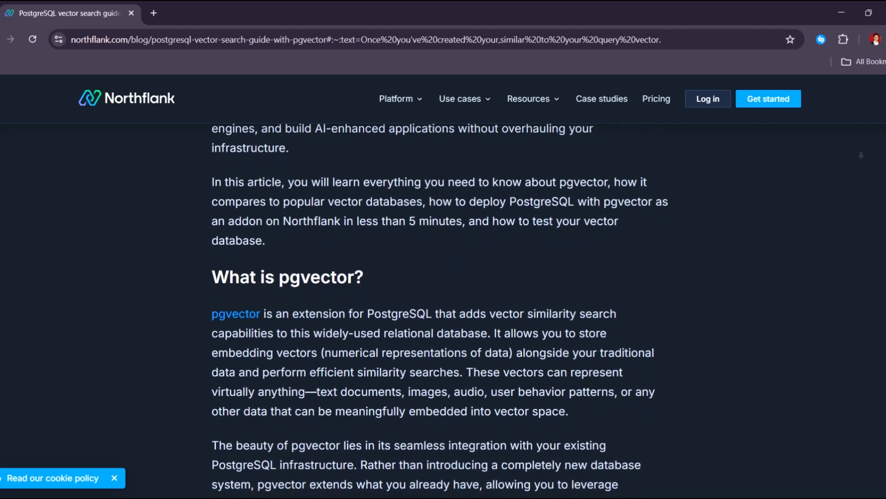
scroll("down", 3)
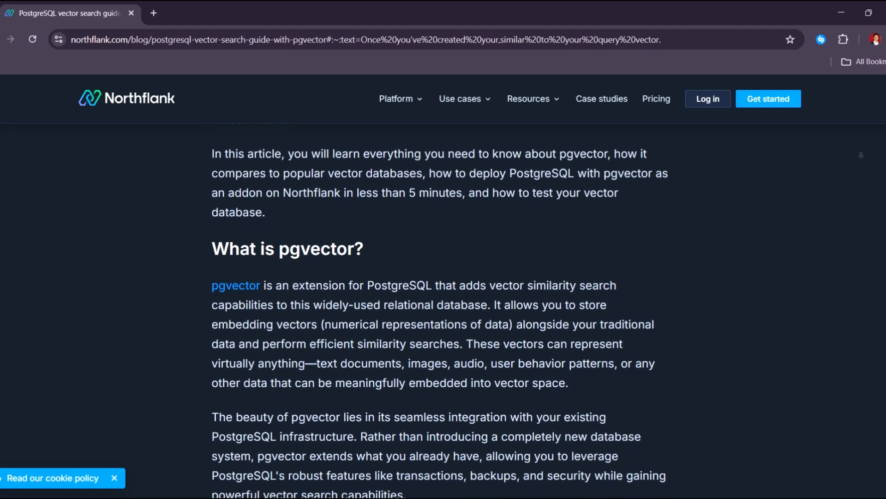
scroll("down", 3)
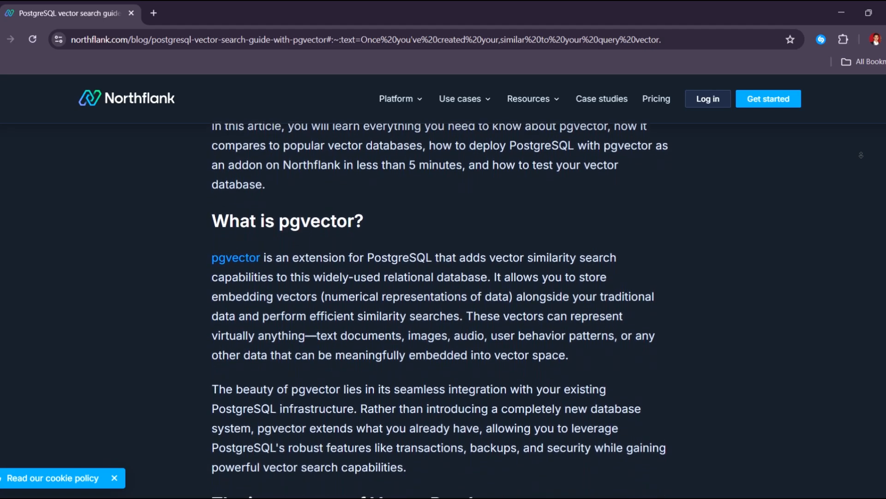
scroll("down", 3)
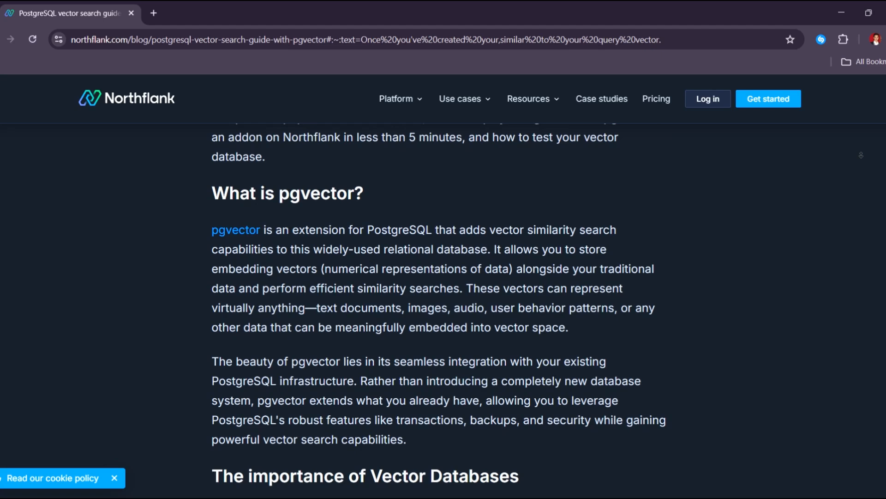
scroll("down", 3)
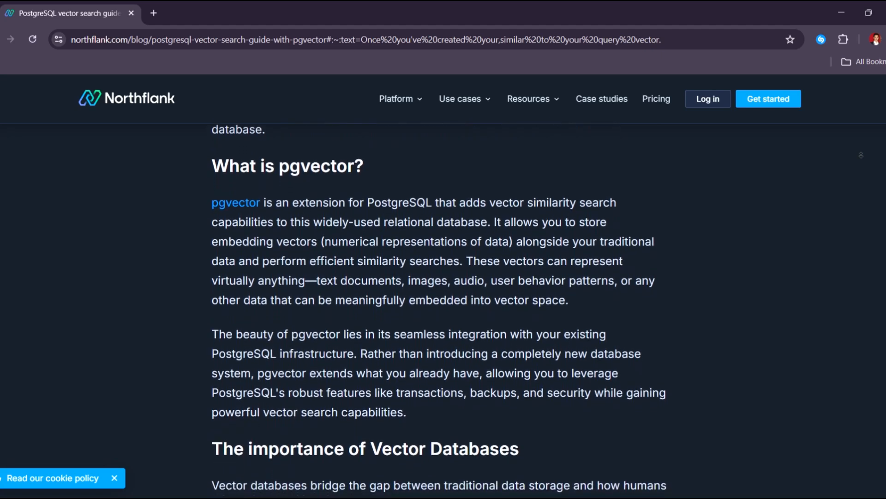
scroll("down", 3)
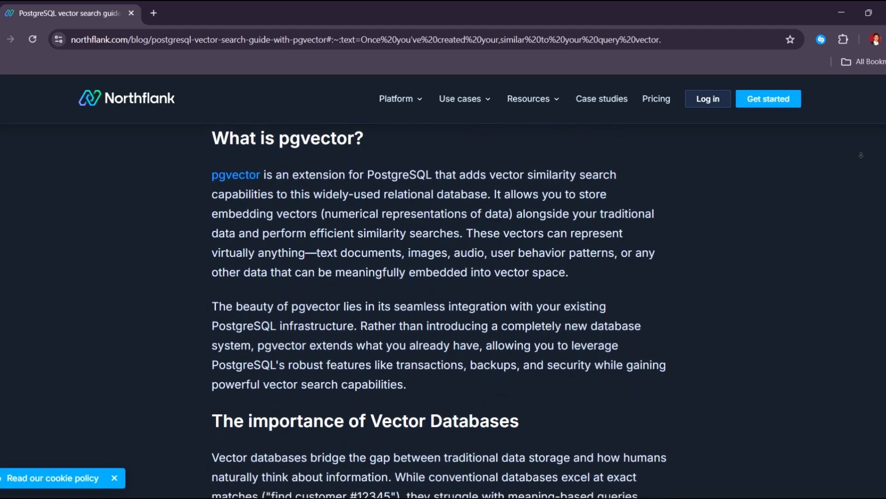
scroll("down", 3)
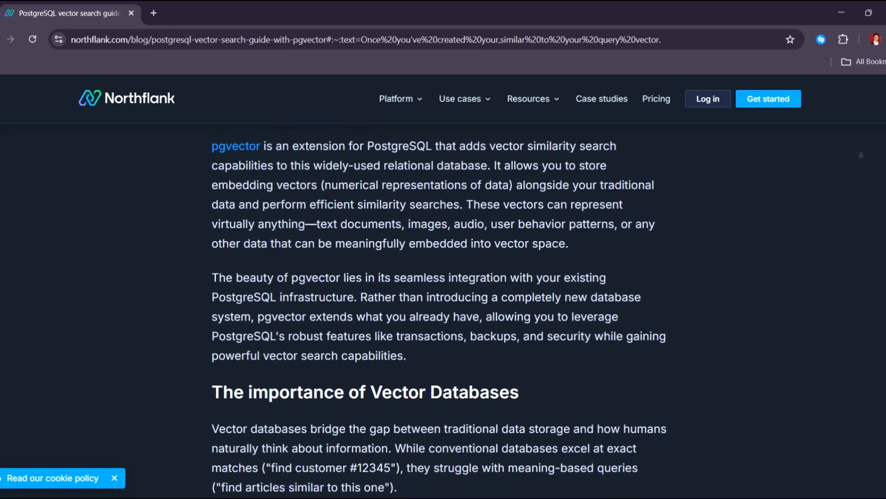
scroll("down", 3)
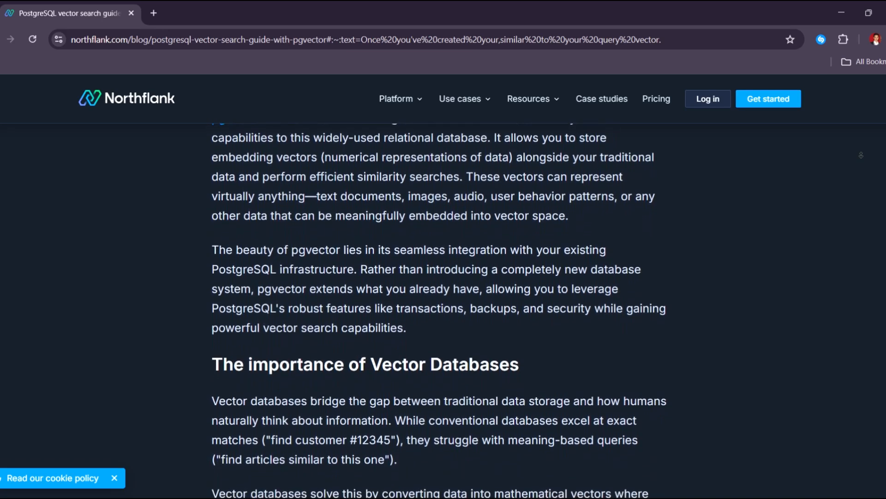
scroll("down", 3)
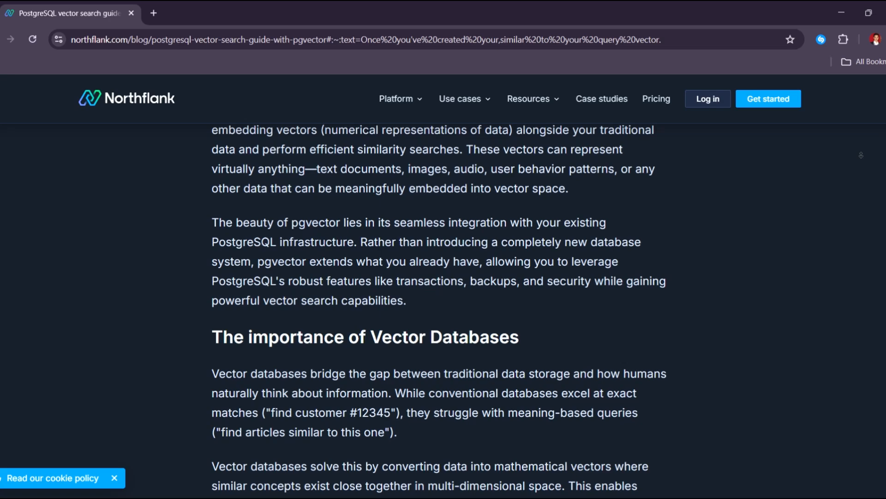
scroll("down", 3)
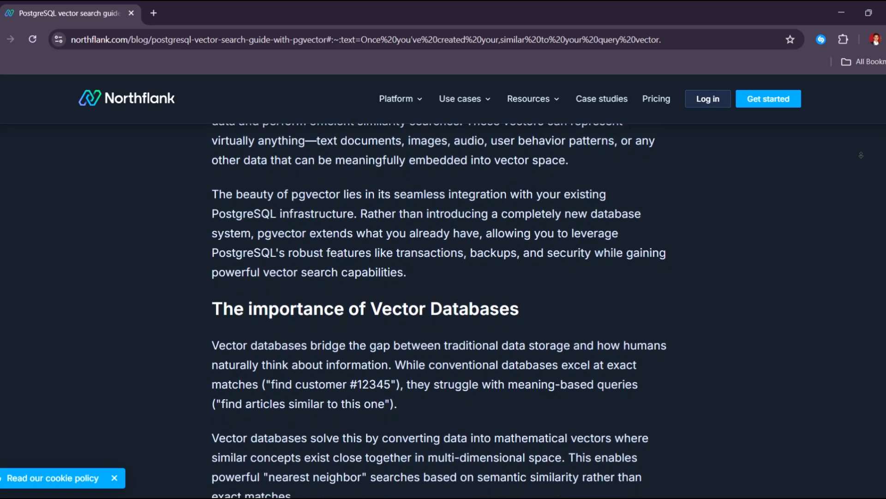
scroll("down", 3)
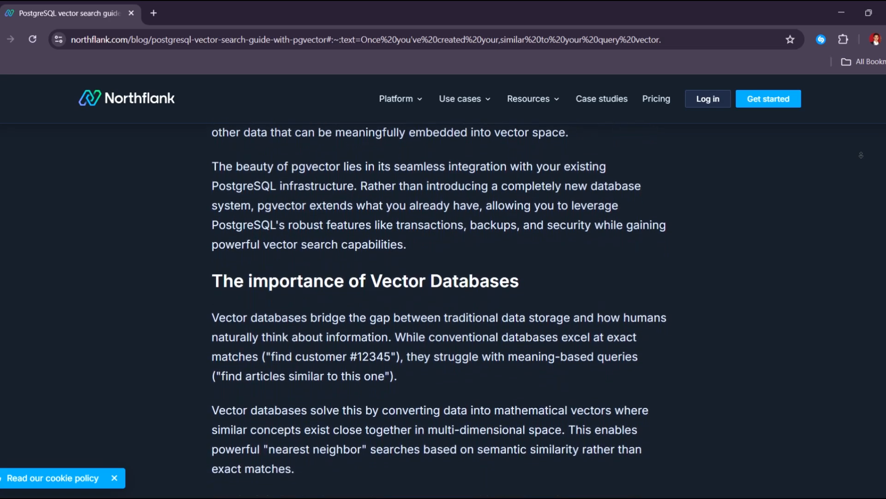
Step: Continue down to 'How do Vector Databases work?' and its four-step process list
scroll("down", 3)
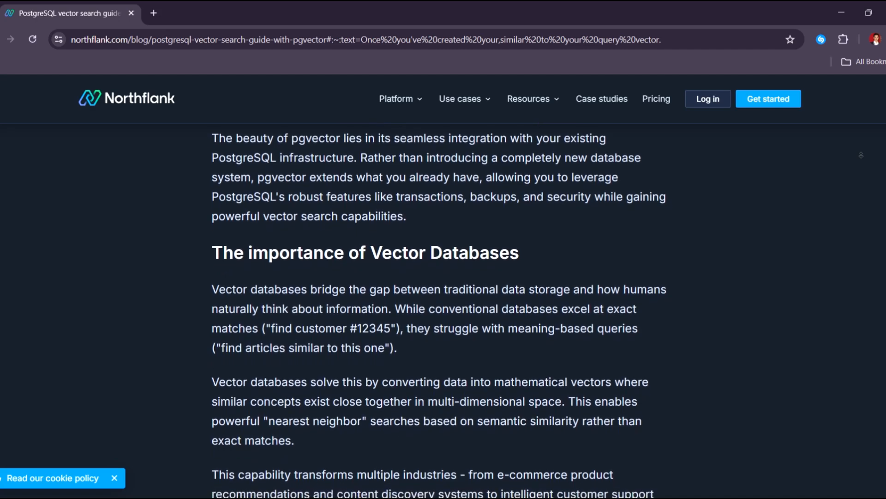
scroll("down", 3)
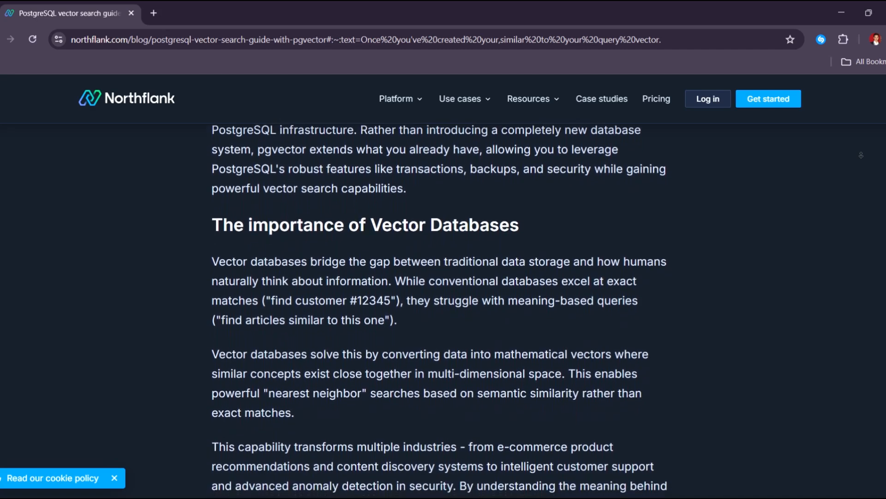
scroll("down", 3)
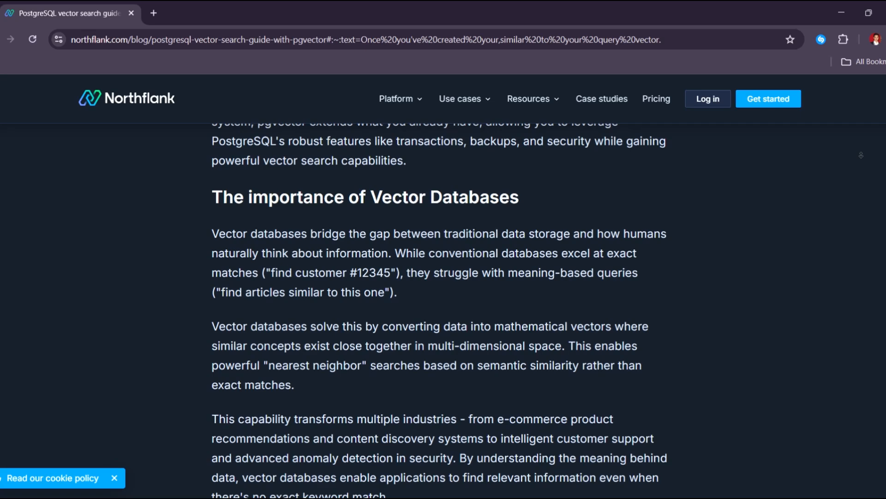
scroll("down", 3)
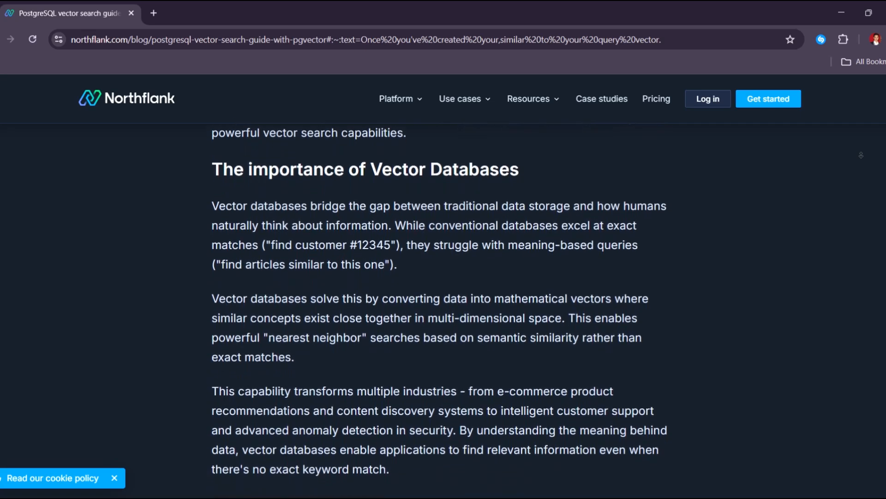
scroll("down", 3)
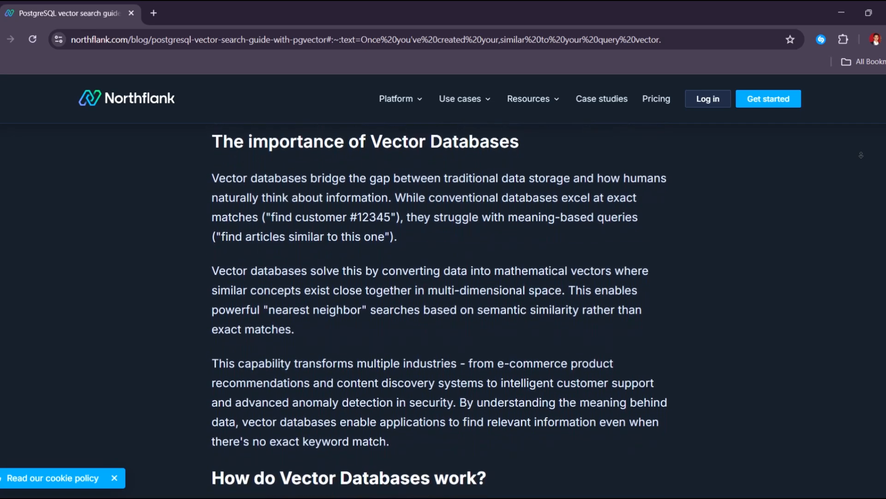
scroll("down", 3)
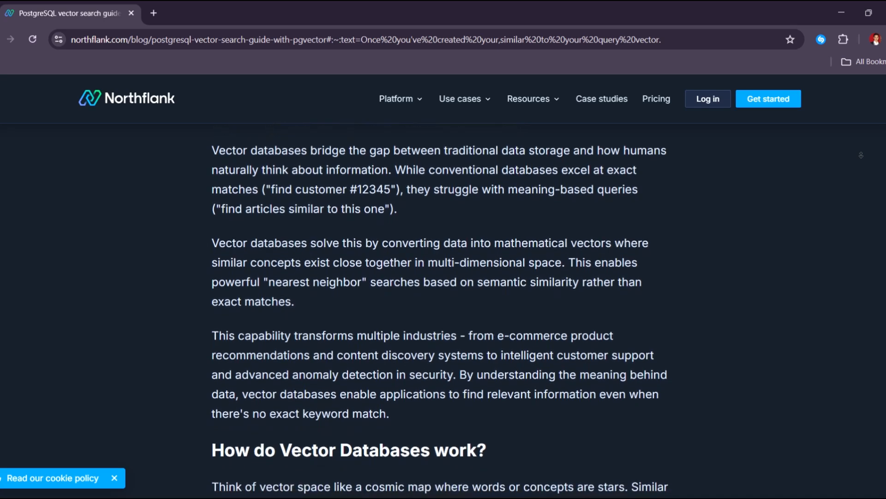
scroll("down", 3)
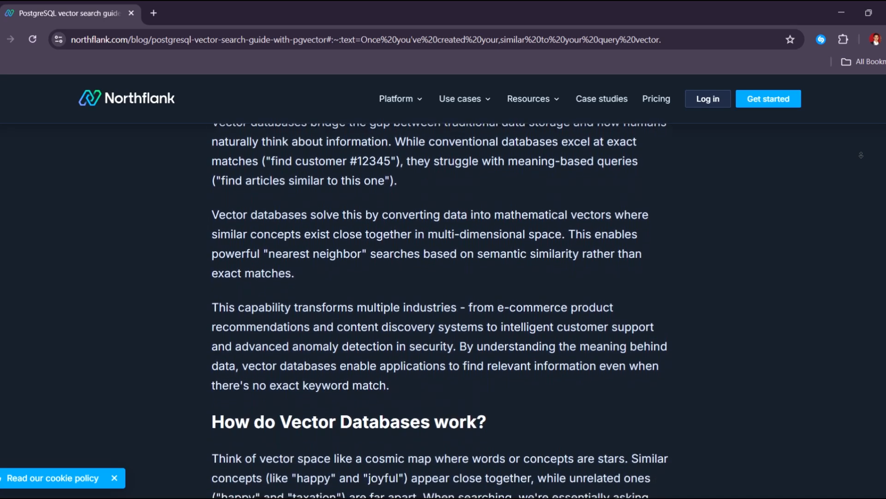
scroll("down", 3)
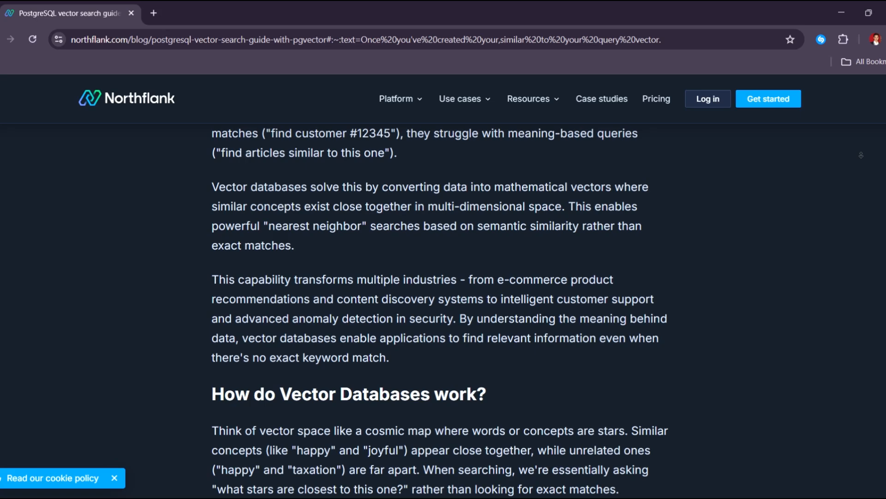
scroll("down", 3)
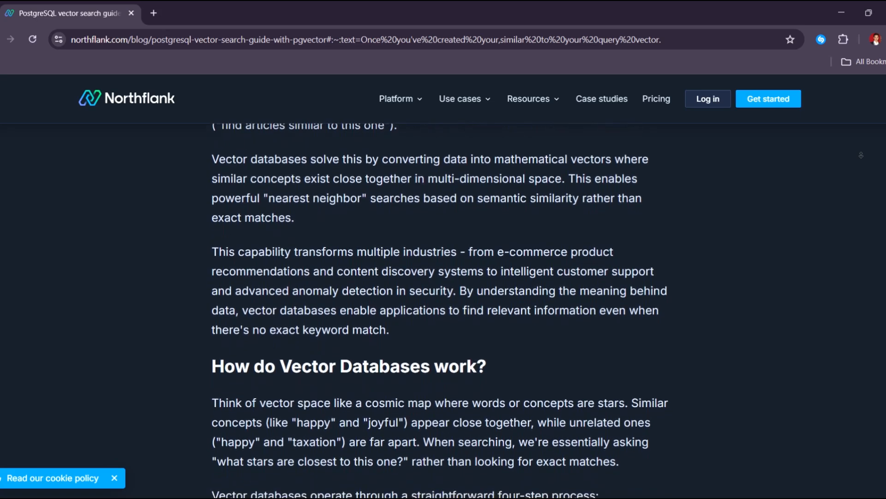
scroll("down", 3)
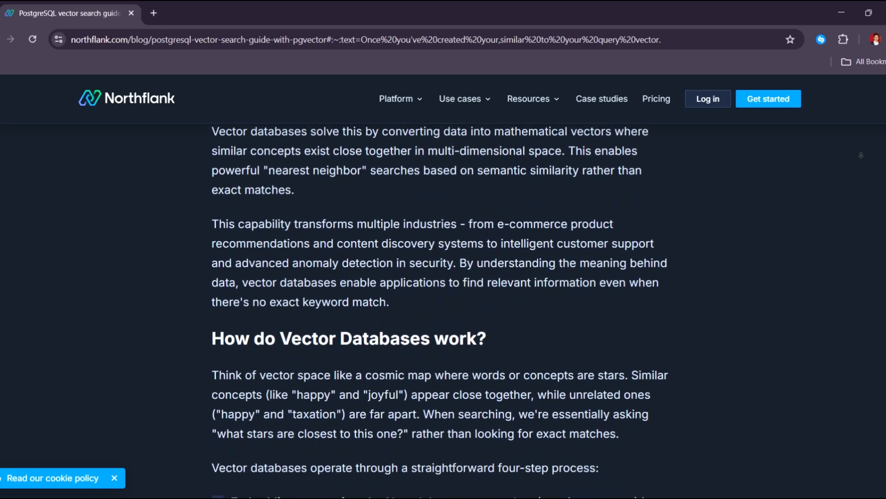
scroll("down", 3)
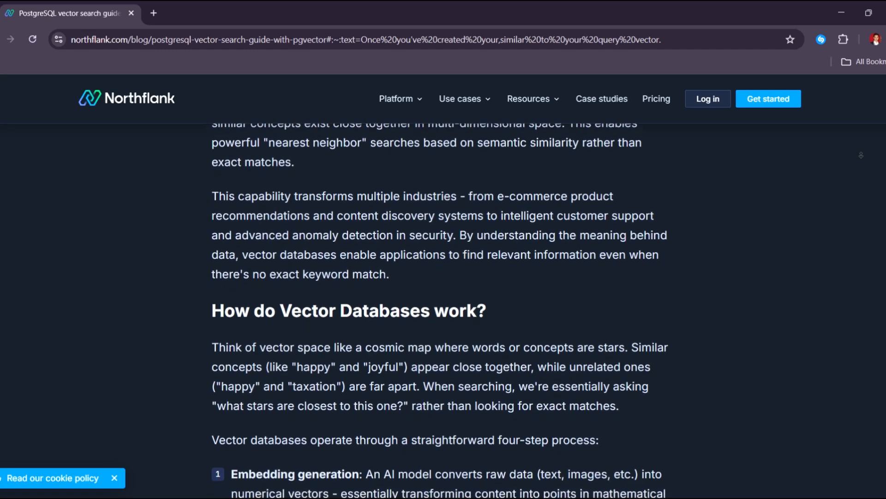
scroll("down", 3)
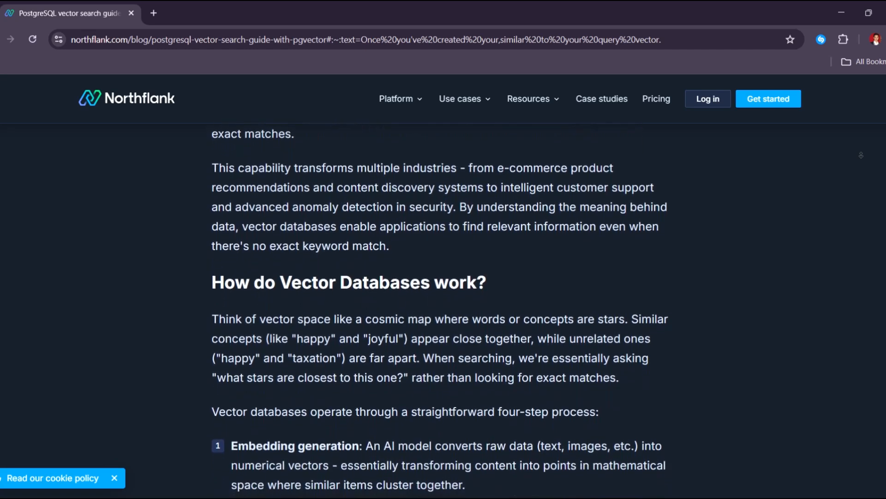
scroll("down", 3)
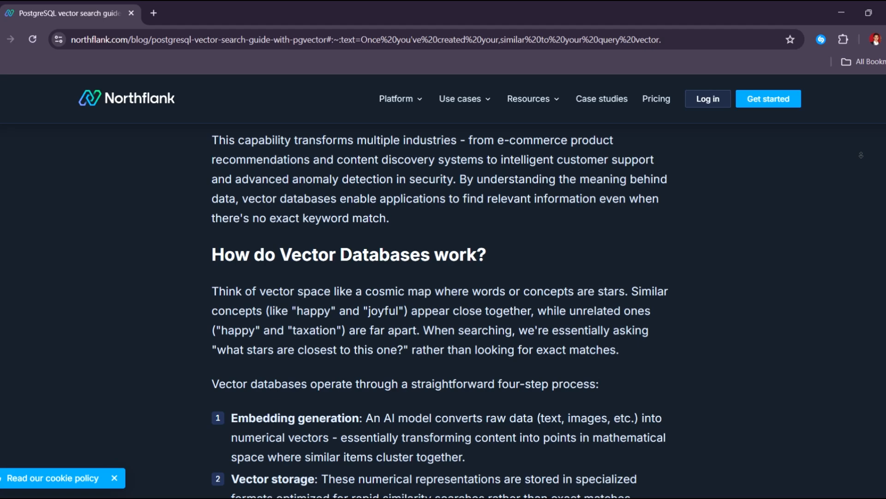
scroll("down", 3)
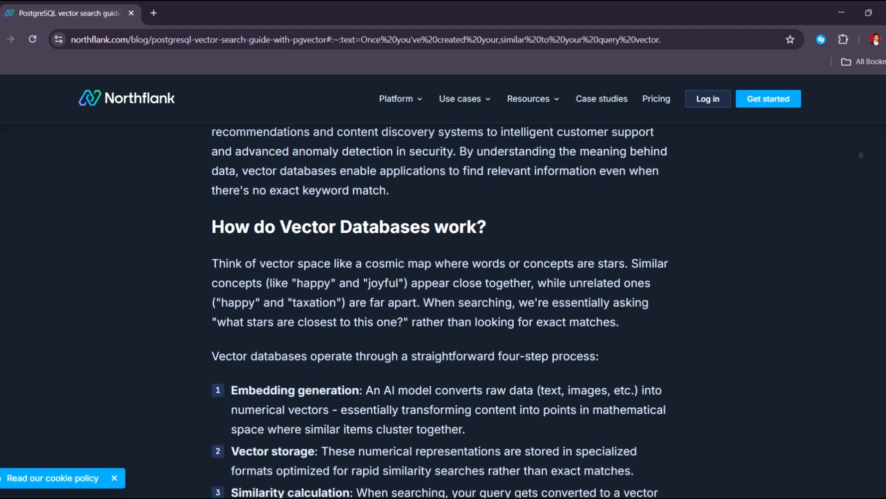
scroll("down", 3)
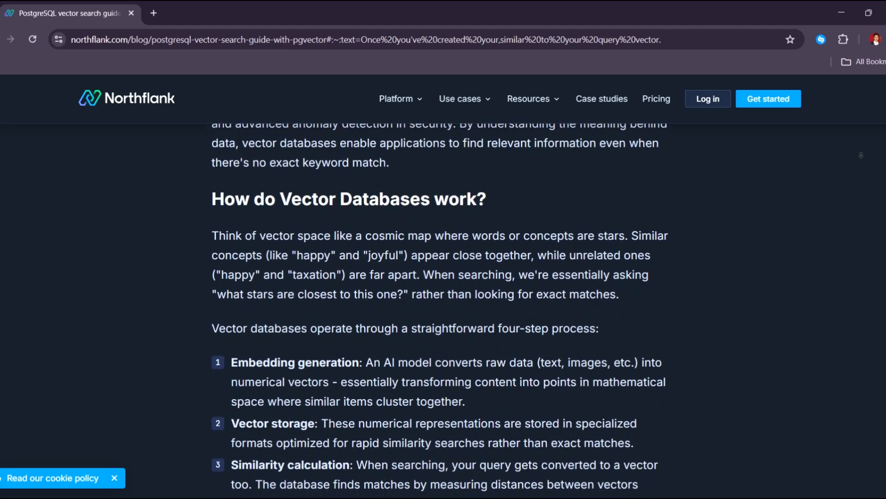
scroll("down", 3)
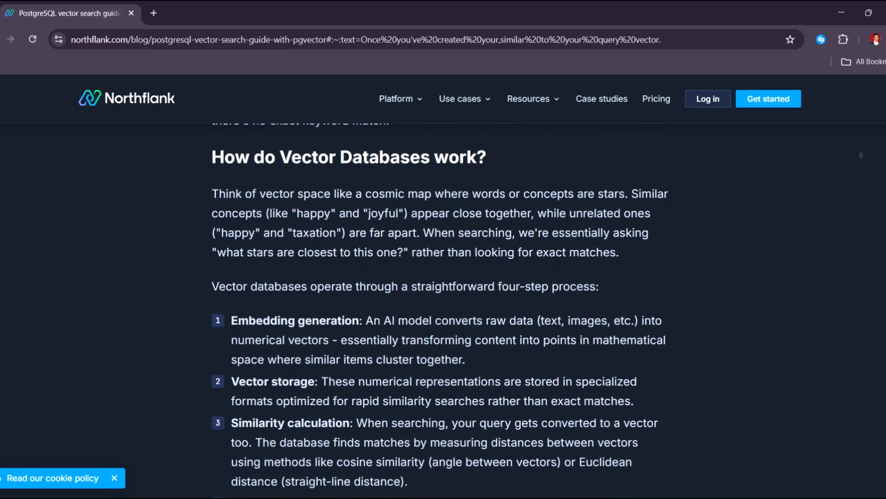
Step: Scroll past the four-step list to the opening paragraphs of 'Are managed Vector Databases overhyped?'
scroll("down", 3)
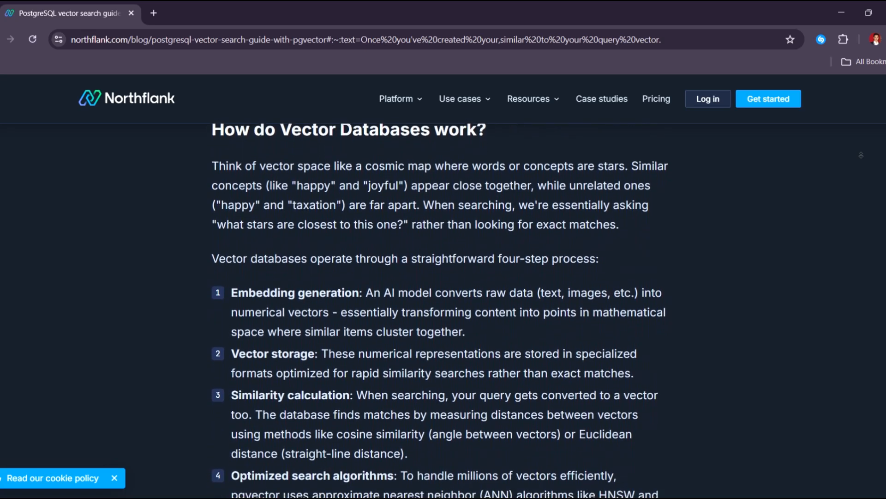
scroll("down", 3)
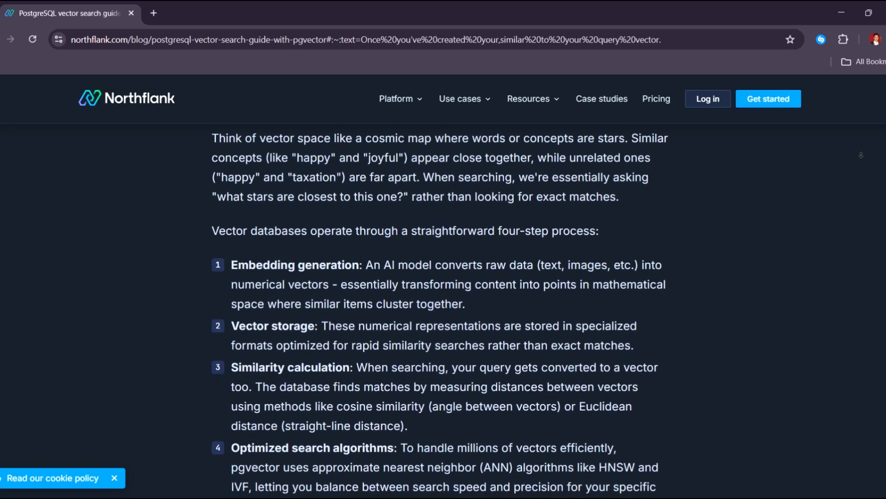
scroll("down", 3)
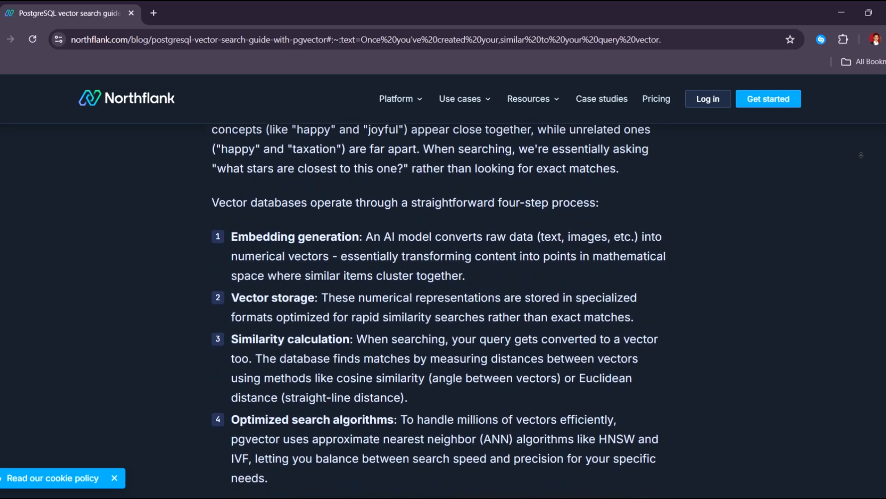
scroll("down", 3)
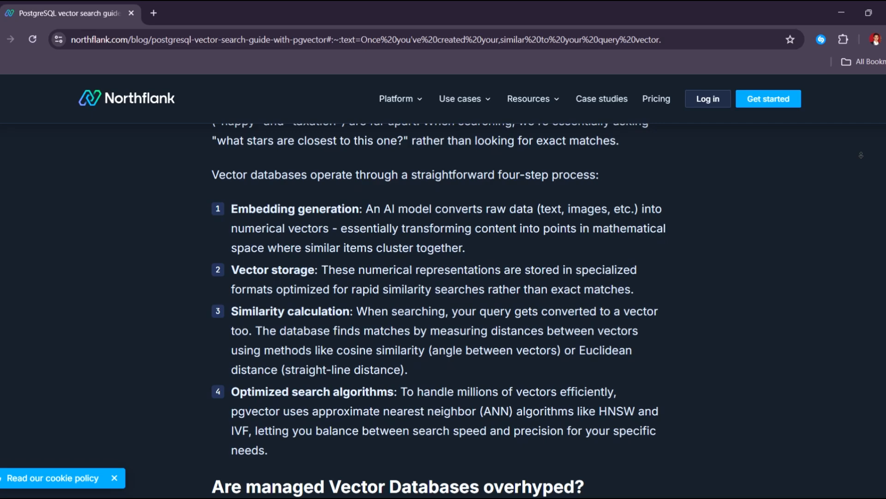
scroll("down", 3)
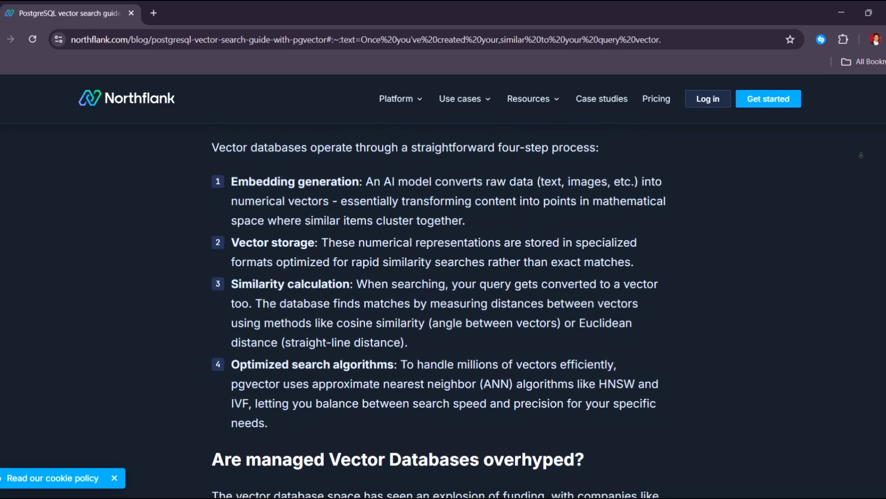
scroll("down", 3)
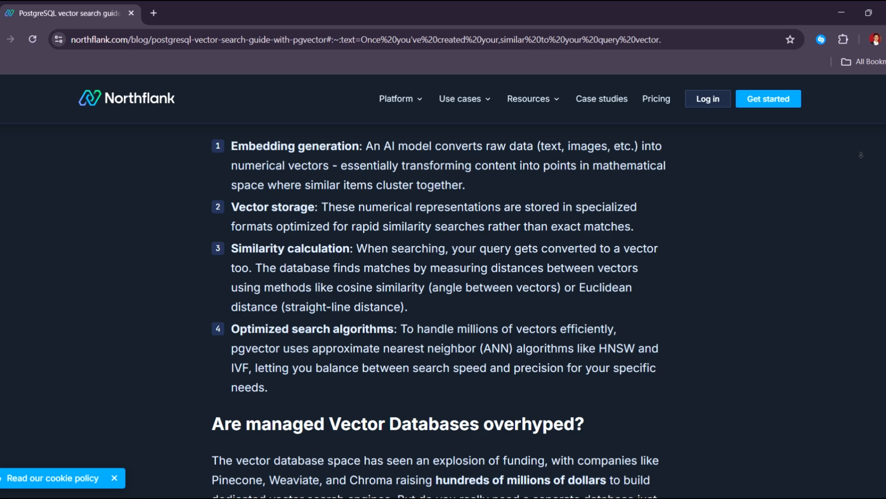
scroll("down", 3)
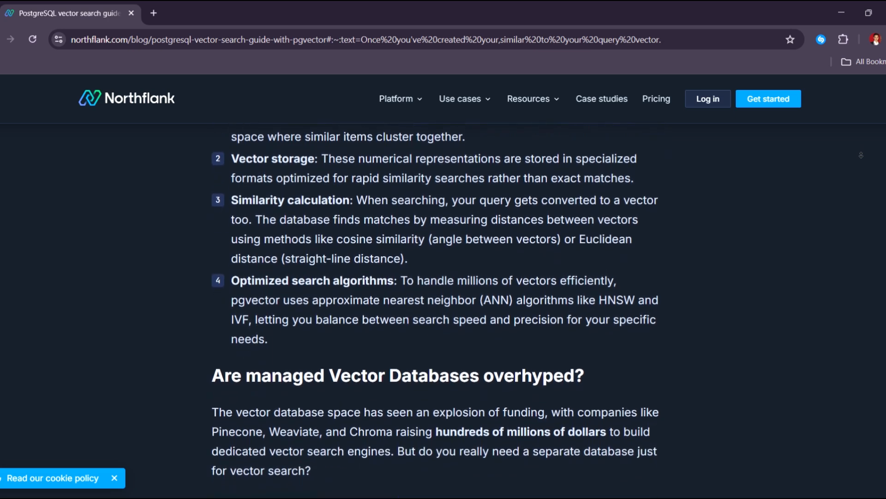
scroll("down", 3)
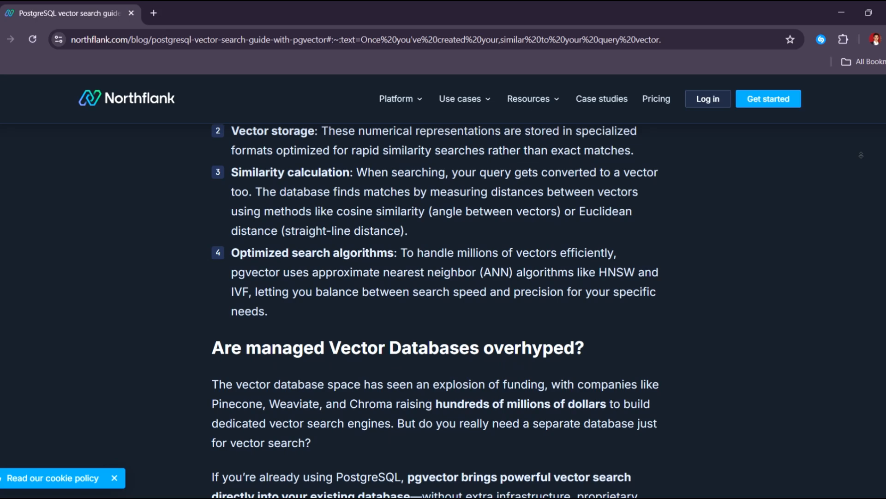
scroll("down", 3)
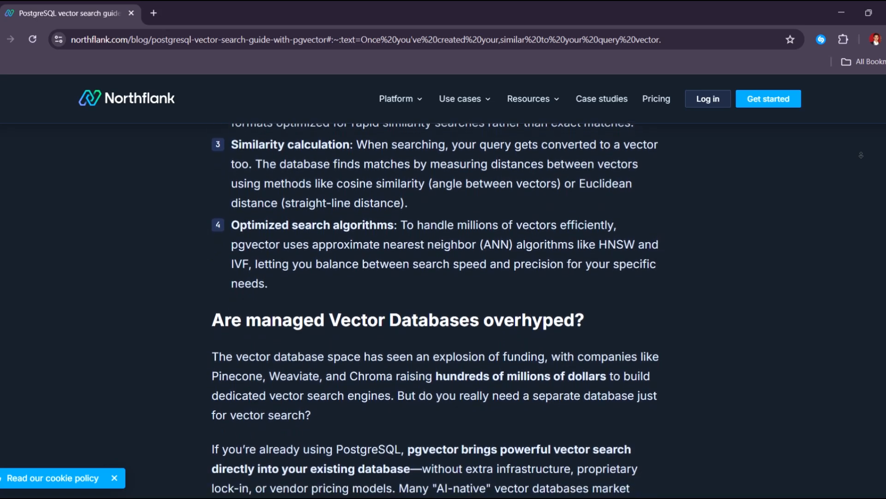
scroll("down", 3)
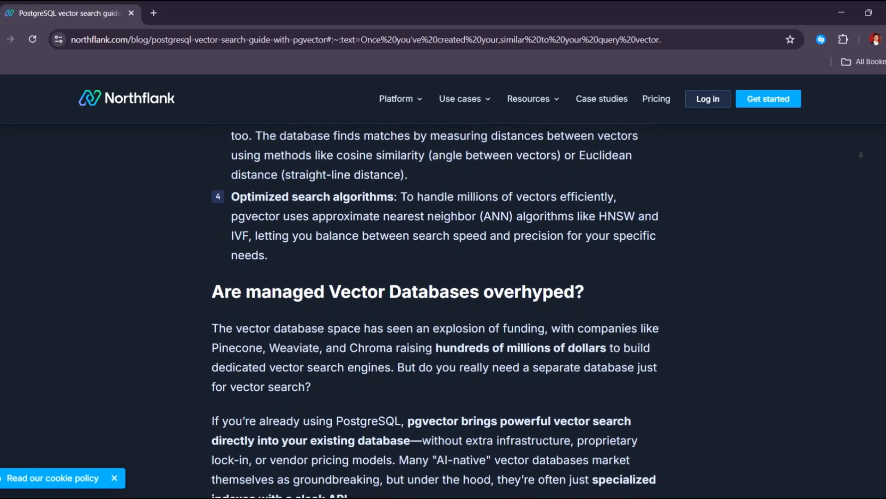
scroll("down", 3)
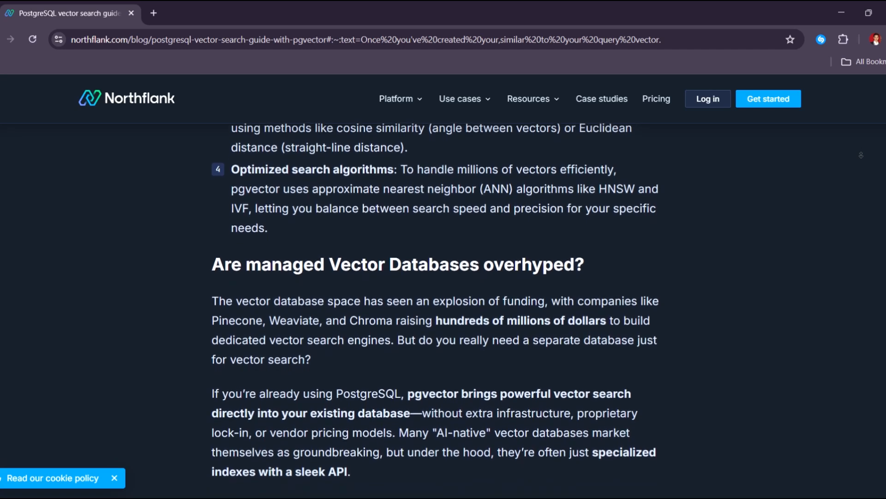
scroll("down", 3)
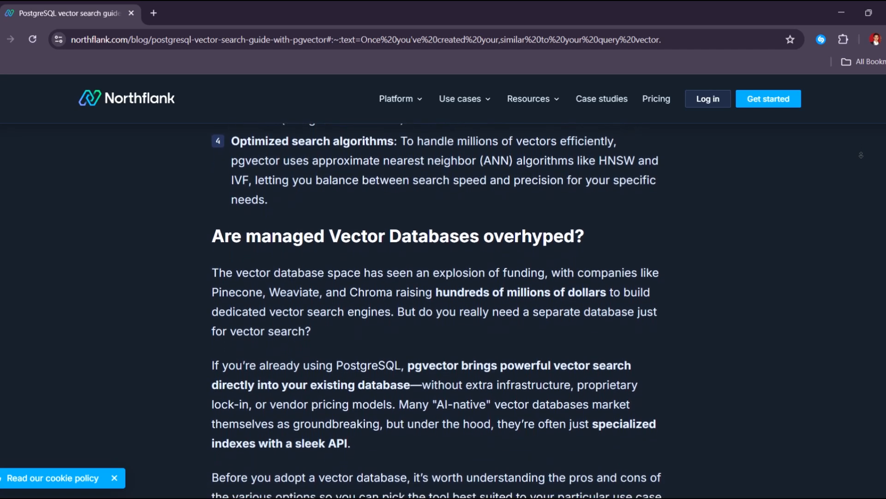
scroll("down", 3)
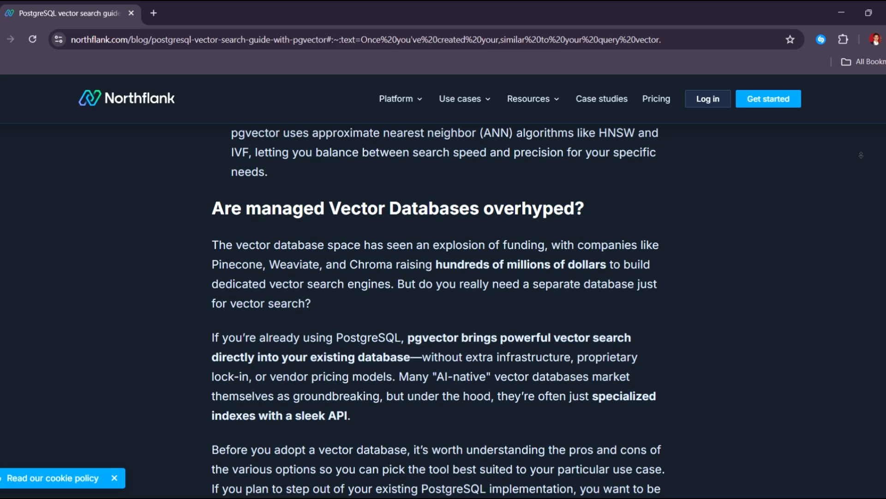
scroll("down", 3)
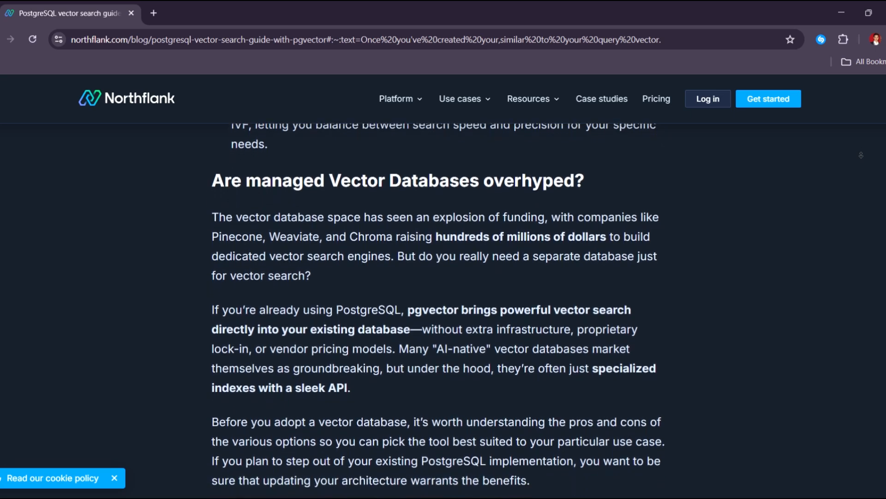
Step: Scroll to 'Comparing pgvector to other Vector Databases', reaching pgvector vs Weaviate and Weaviate's advantages
scroll("down", 3)
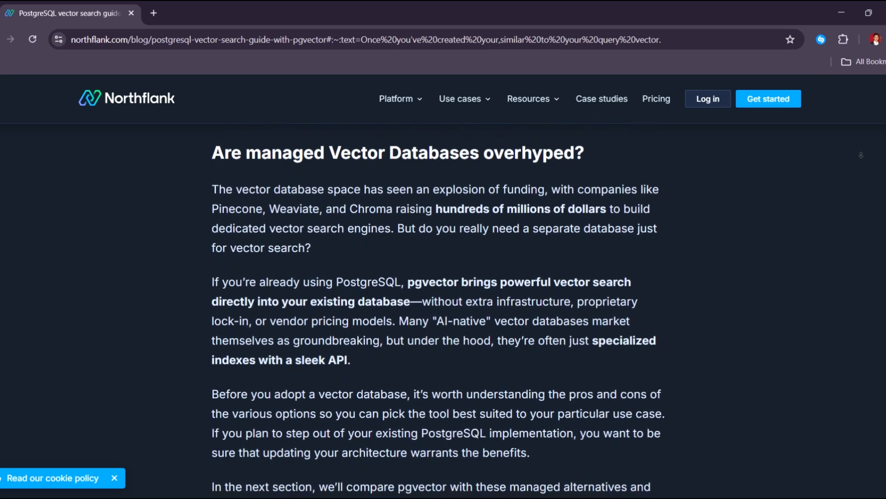
scroll("down", 3)
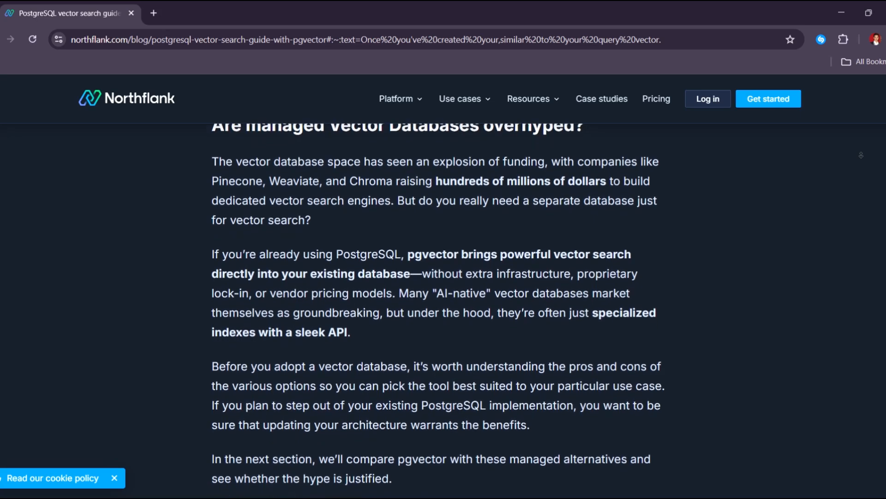
scroll("down", 3)
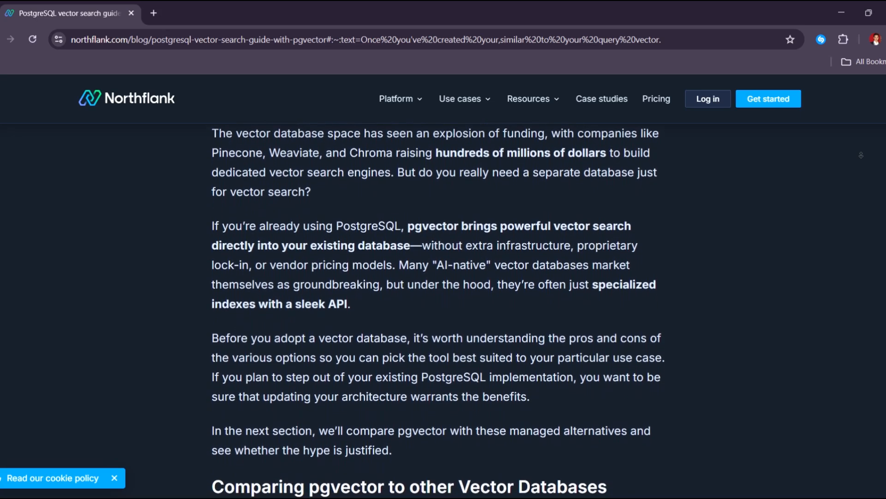
scroll("down", 3)
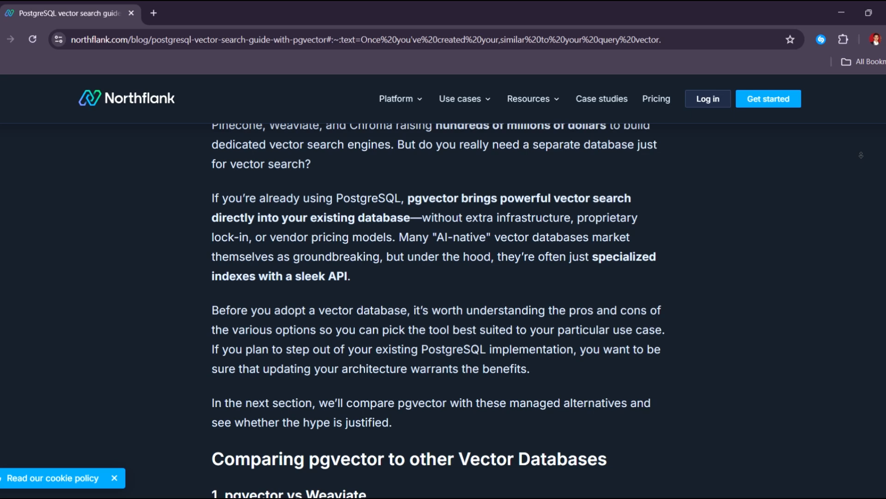
scroll("down", 3)
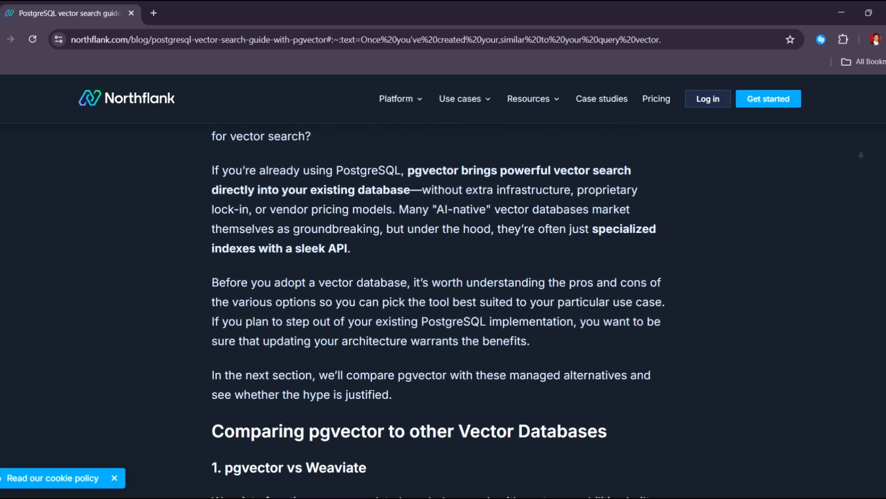
scroll("down", 3)
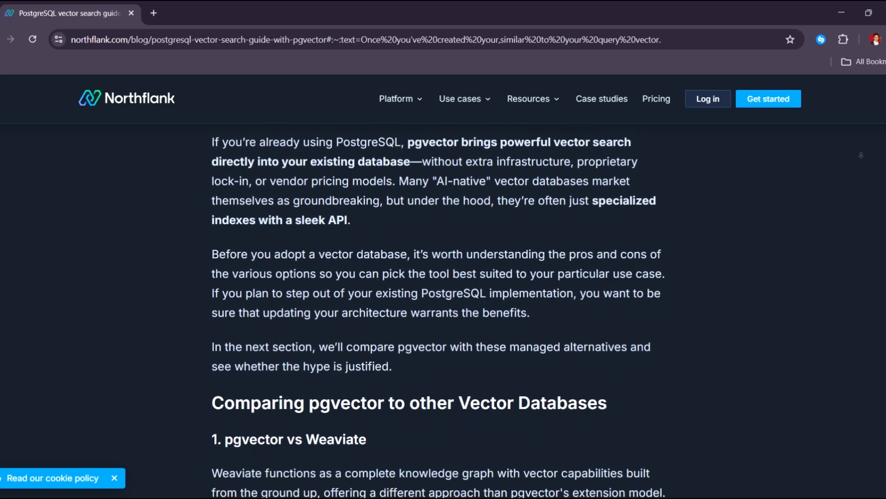
scroll("down", 3)
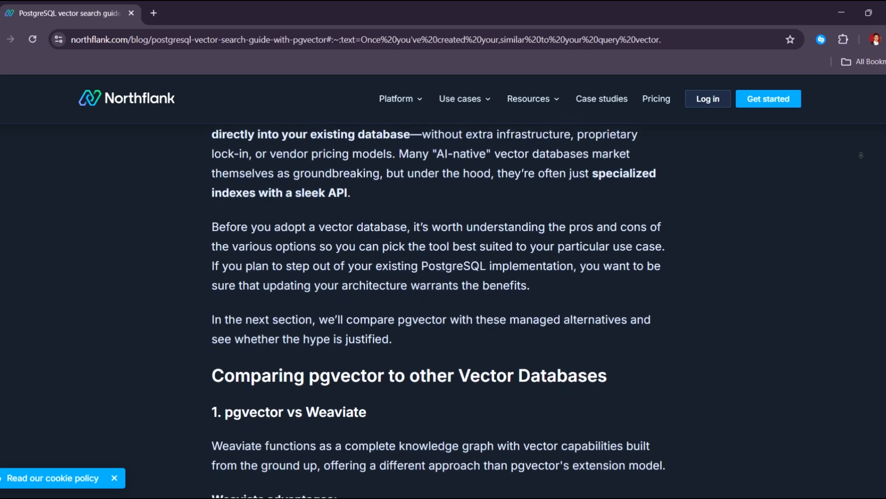
scroll("down", 3)
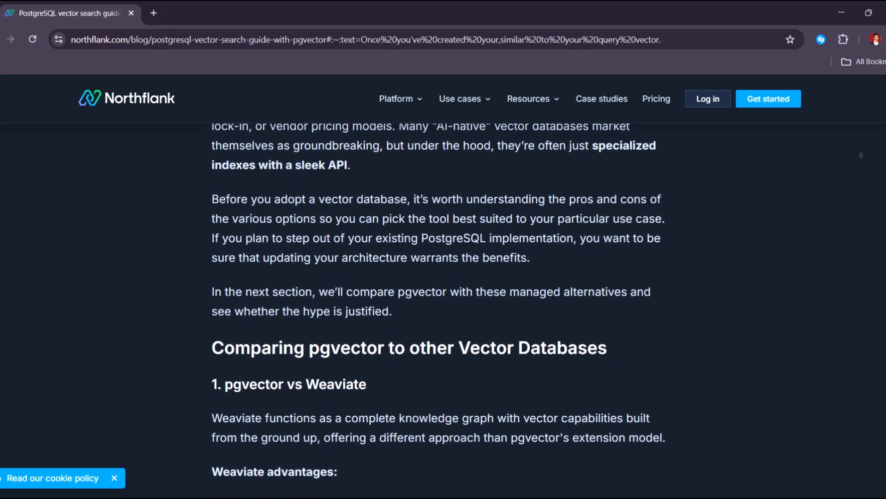
scroll("down", 3)
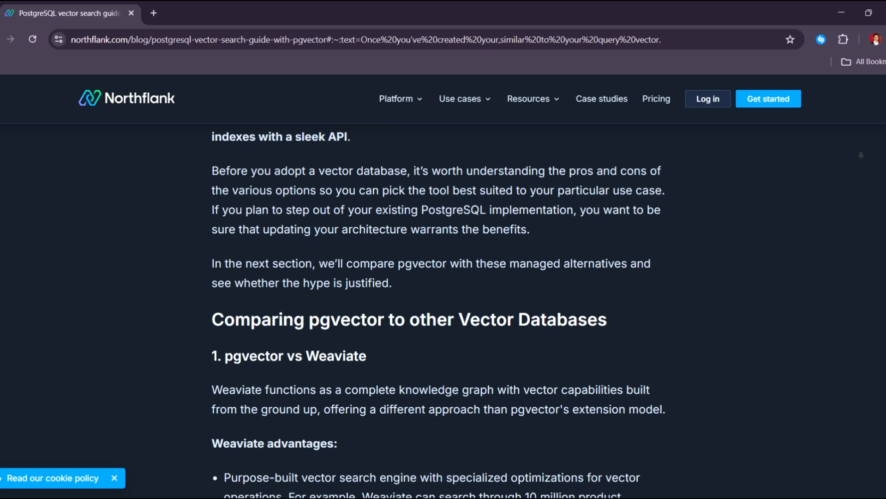
scroll("down", 3)
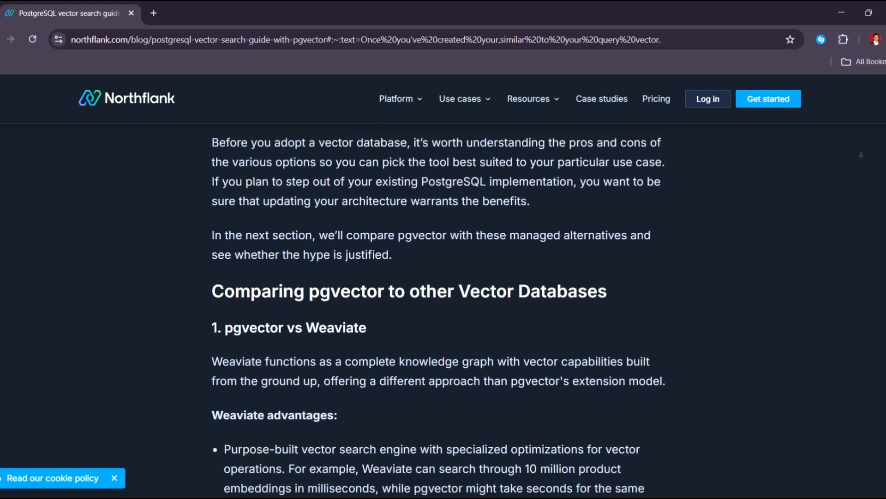
scroll("down", 3)
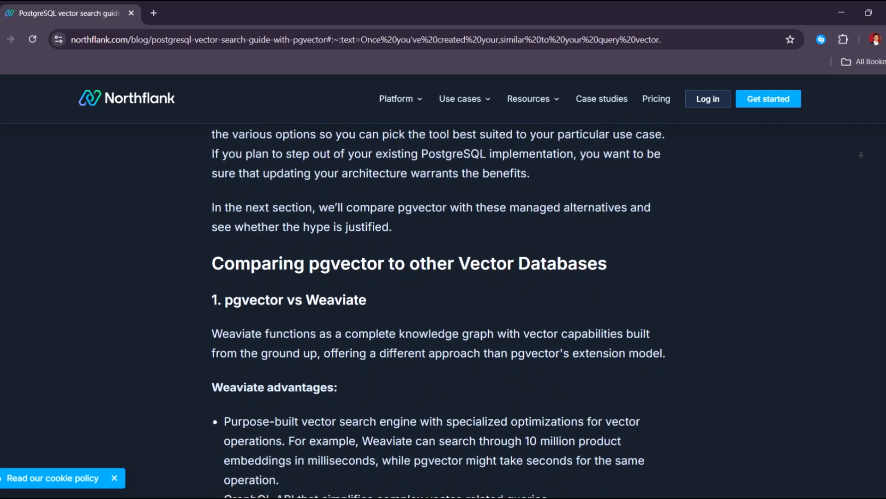
scroll("down", 3)
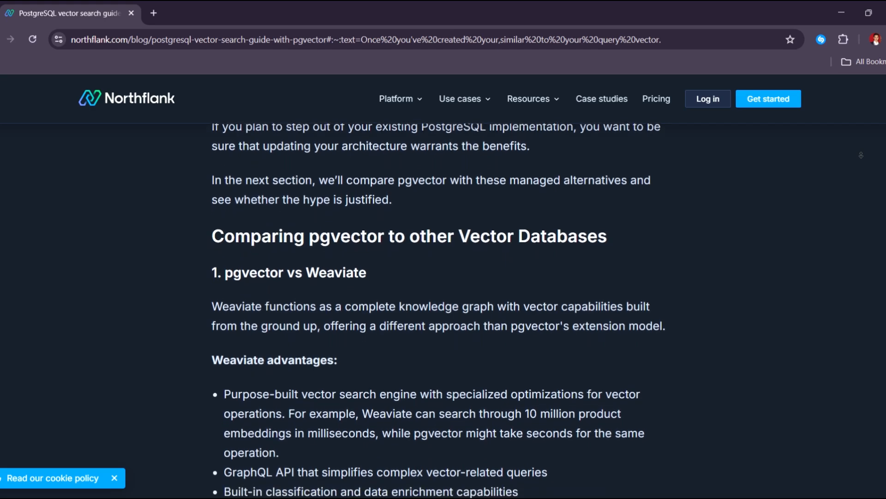
scroll("down", 3)
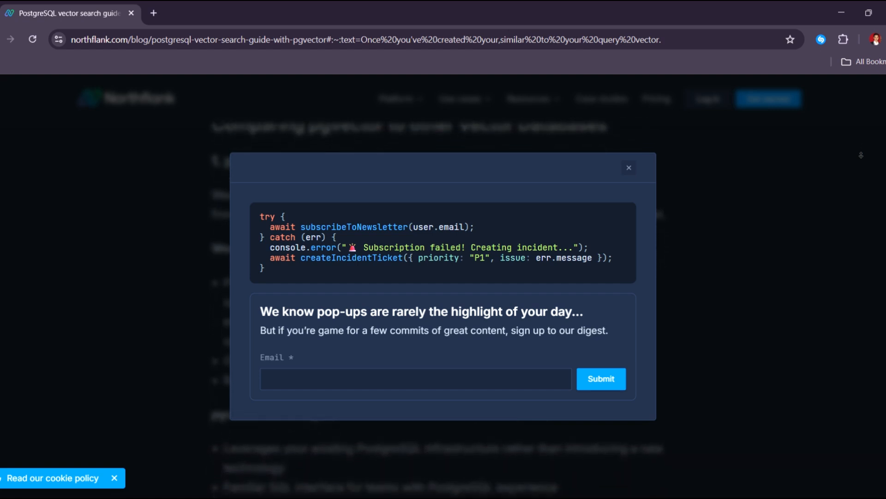
Step: Scroll further toward the pgvector vs Pinecone comparison while the newsletter pop-up covers the article
scroll("down", 3)
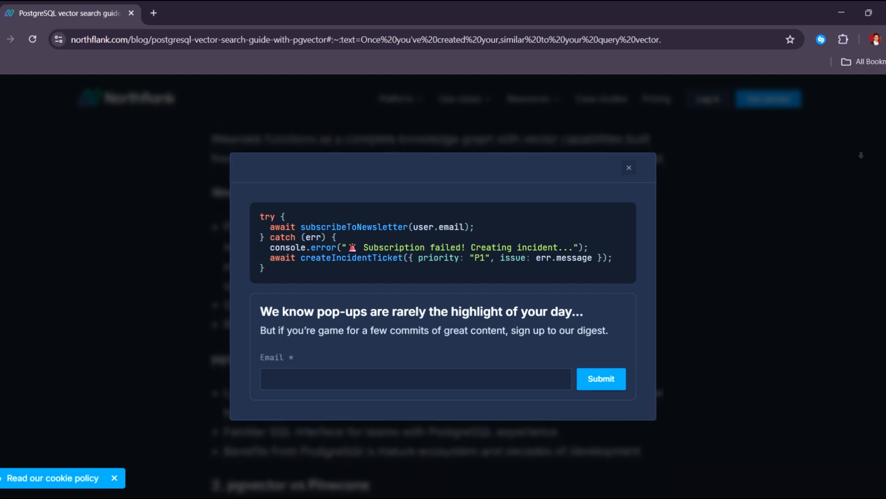
scroll("down", 3)
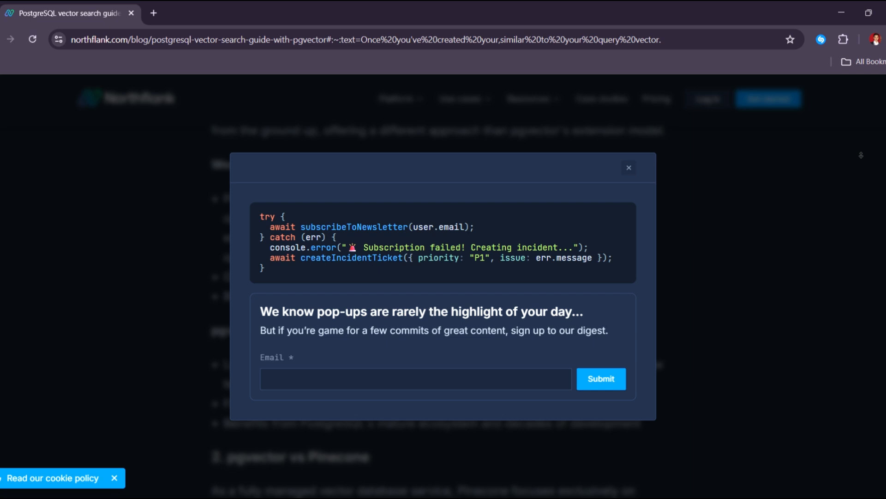
scroll("down", 3)
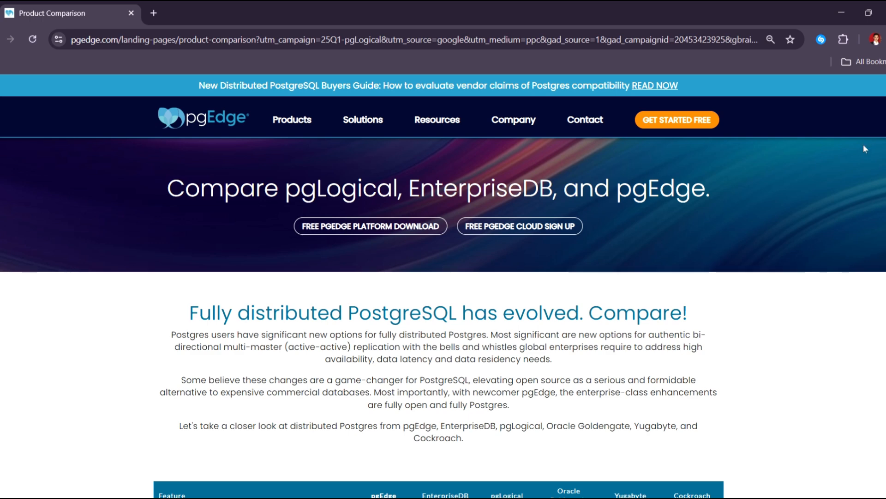
mouse_move(869, 122)
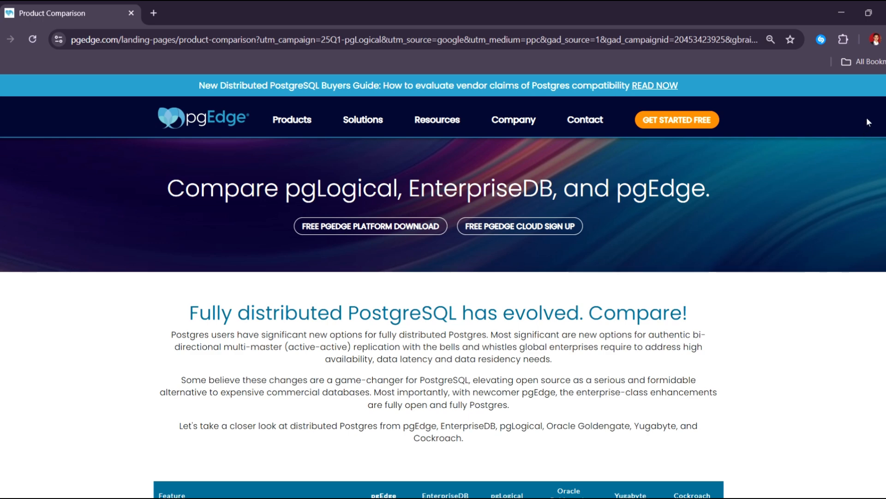
mouse_move(873, 129)
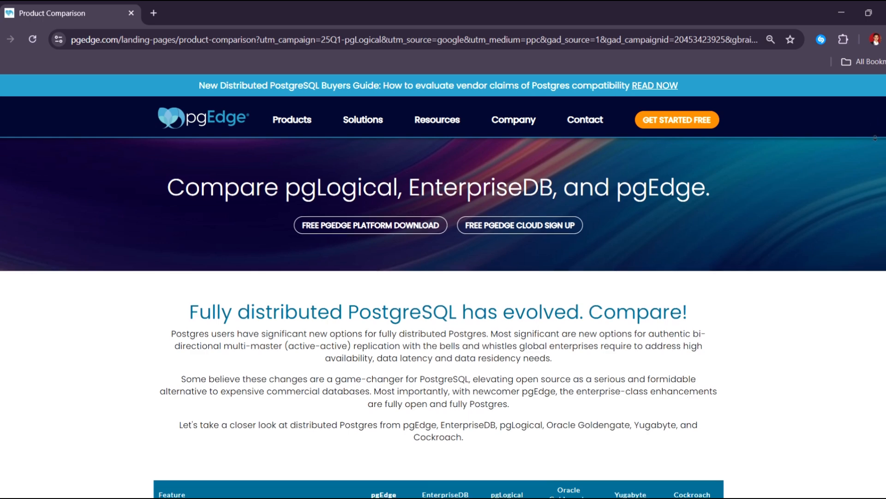
Step: Scroll through the pgEdge feature comparison table to the free trial link and start of 'About EnterpriseDB'
scroll("down", 3)
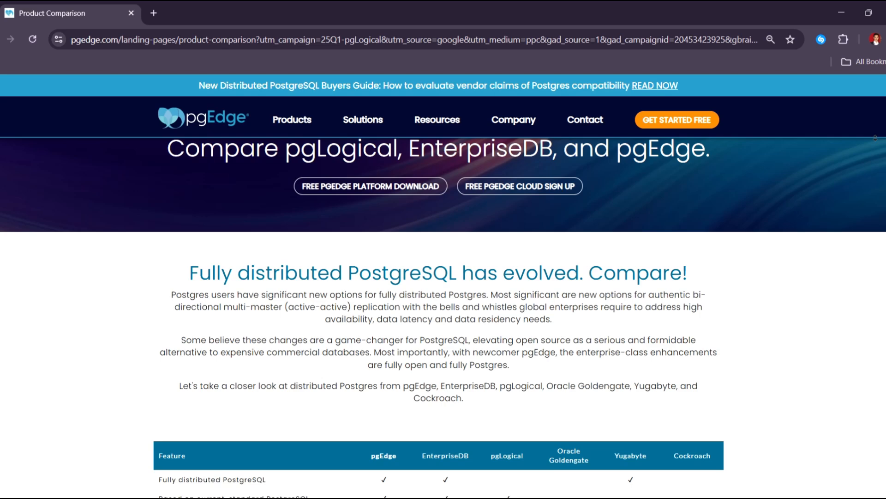
scroll("down", 3)
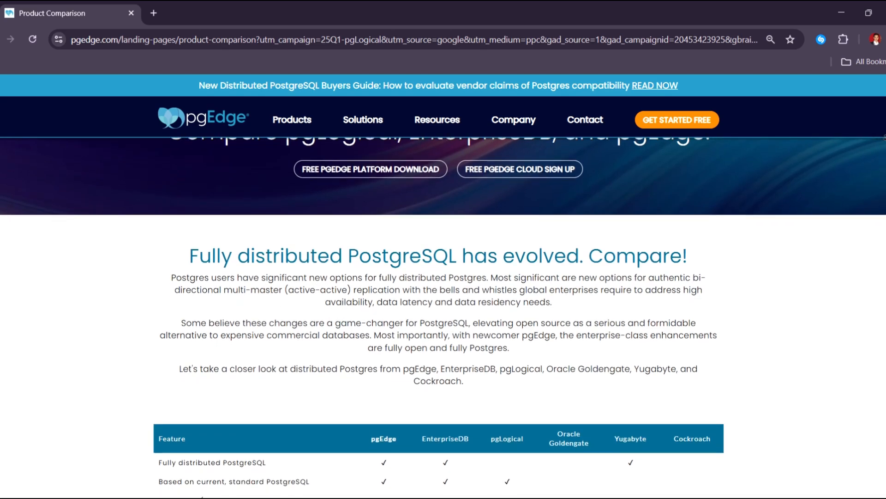
scroll("down", 3)
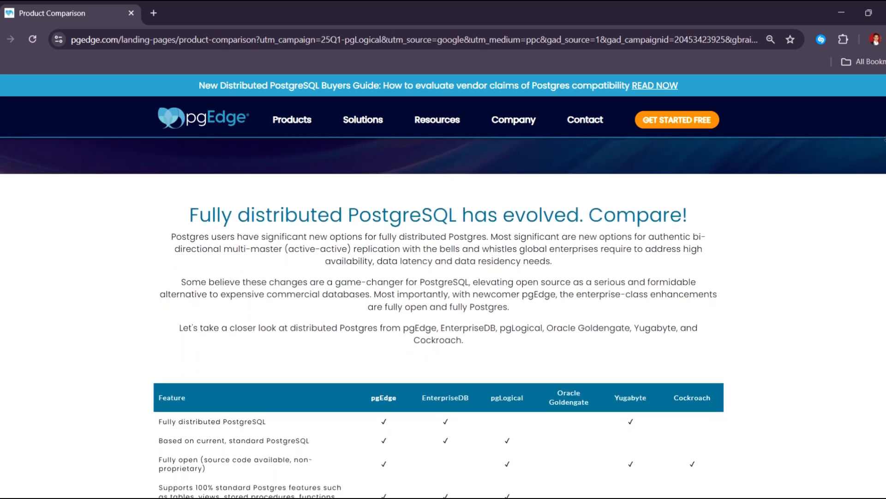
scroll("down", 3)
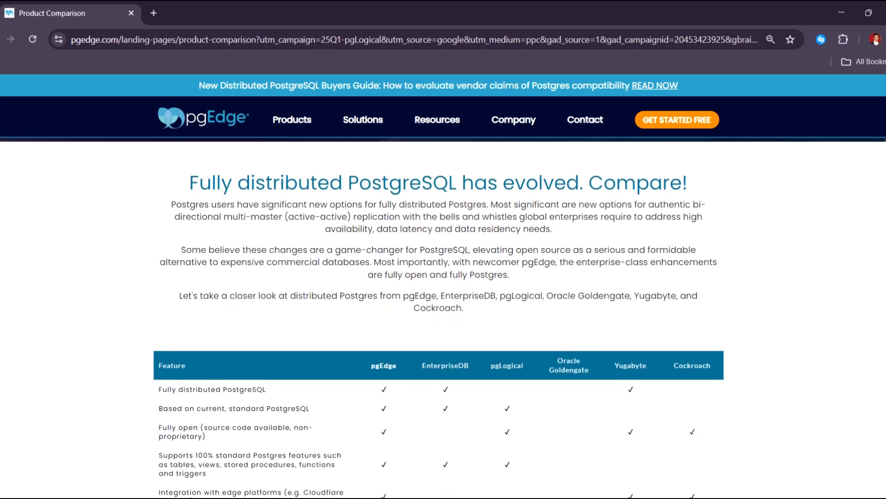
scroll("down", 3)
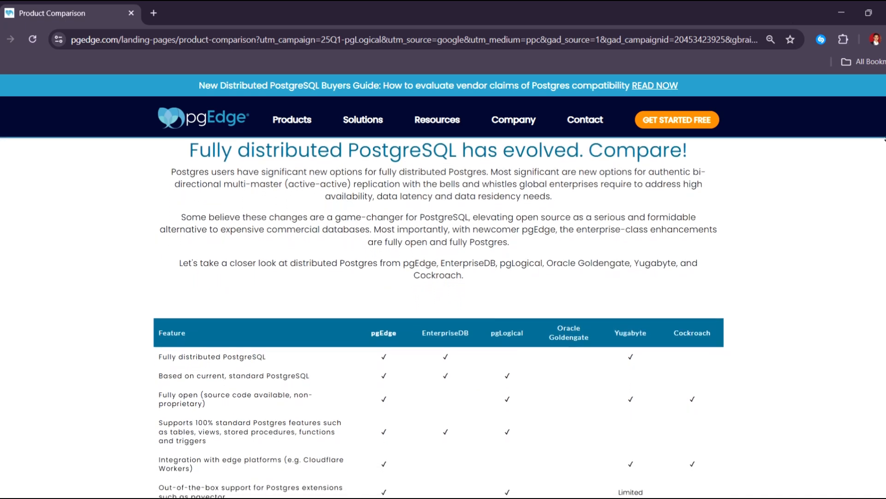
scroll("down", 3)
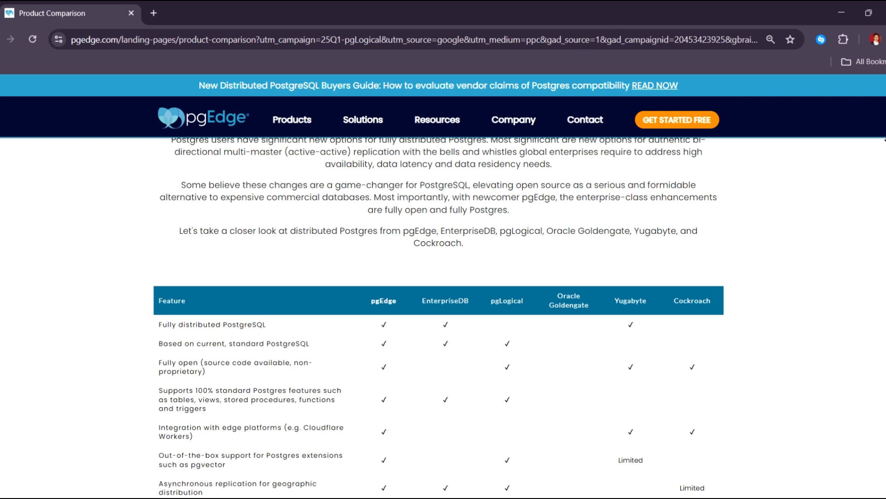
scroll("down", 3)
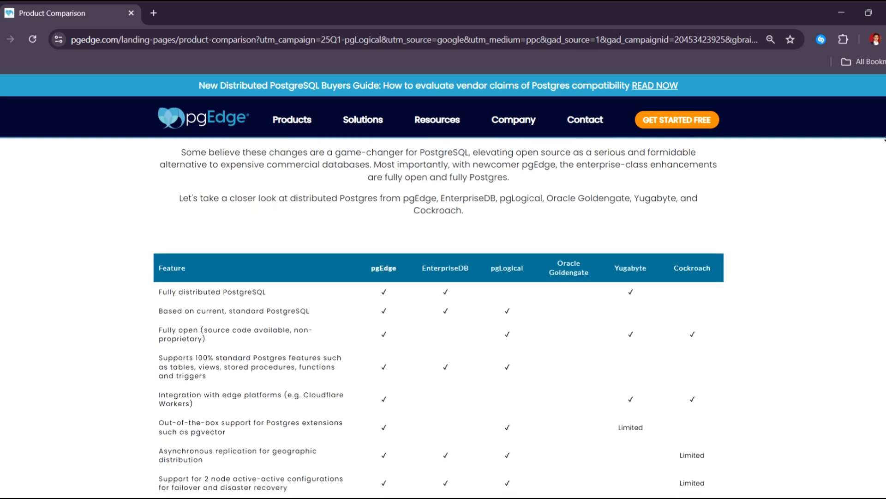
scroll("down", 3)
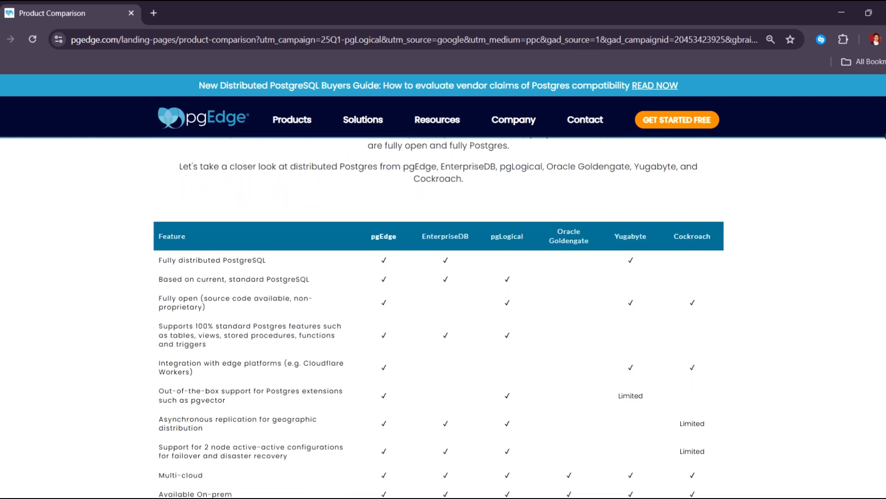
scroll("down", 3)
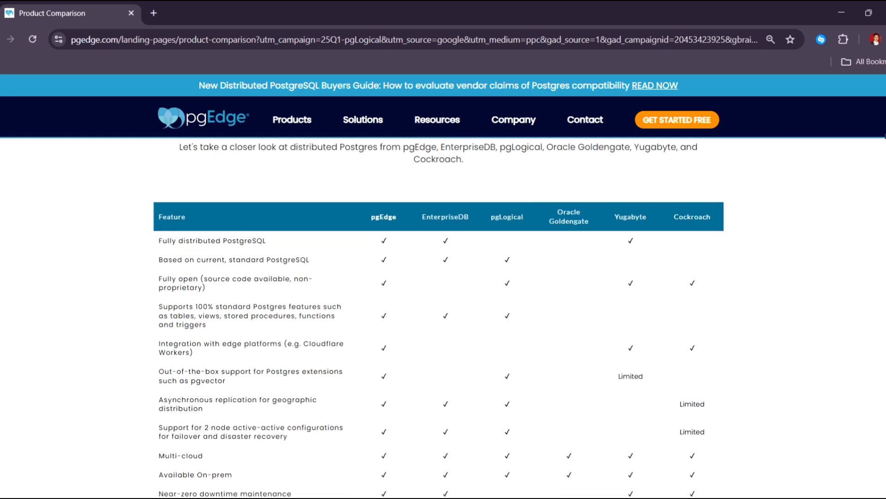
scroll("down", 3)
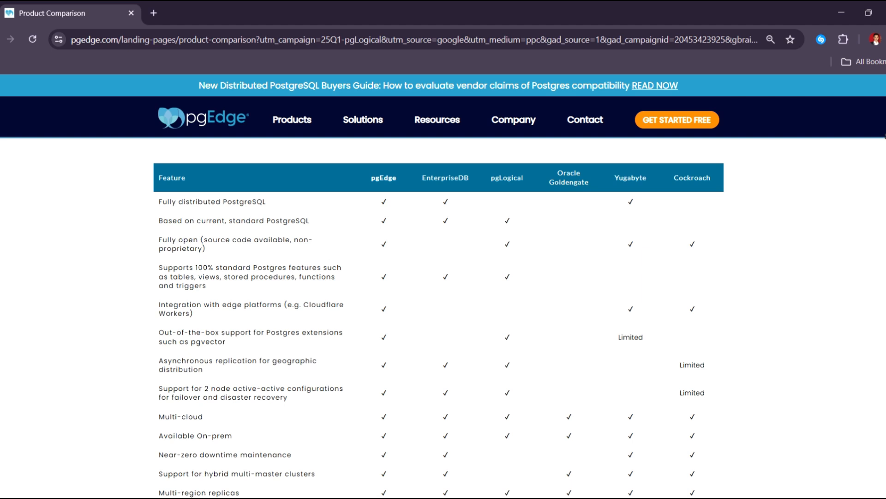
scroll("down", 3)
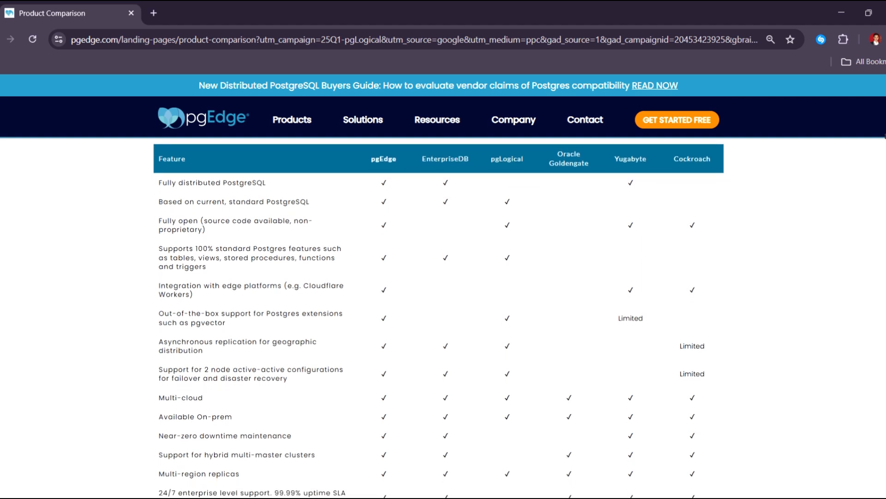
scroll("down", 3)
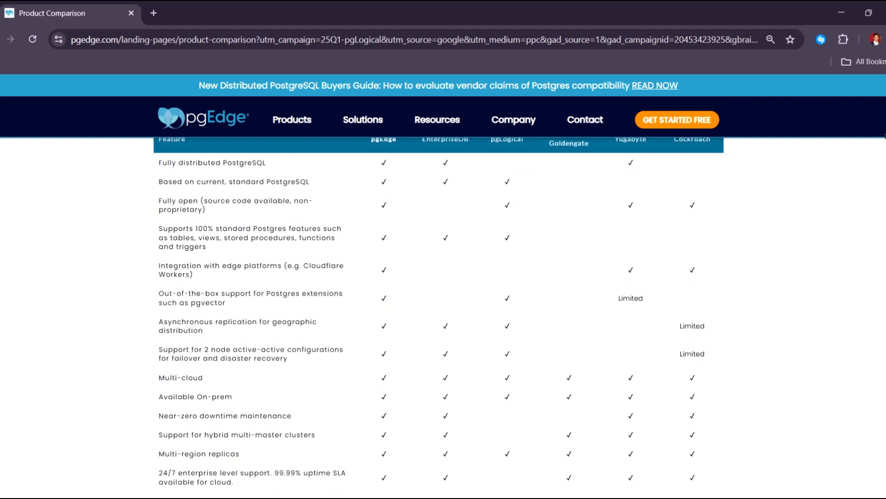
scroll("down", 3)
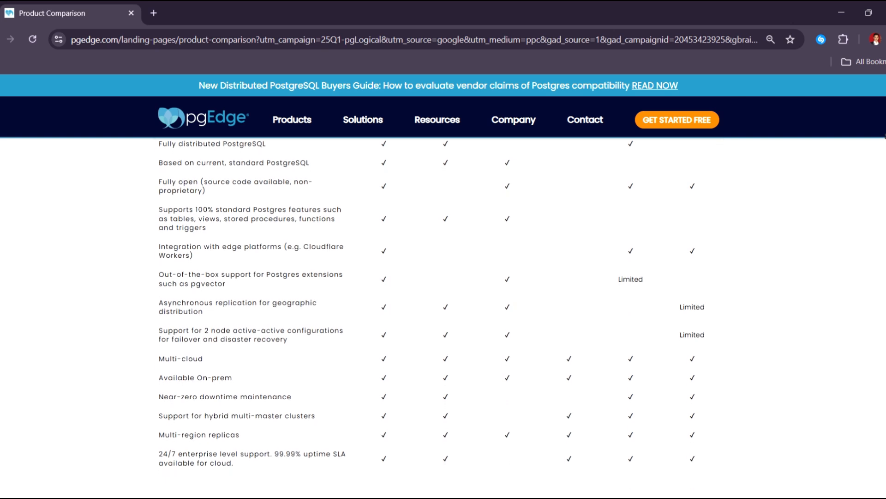
scroll("down", 3)
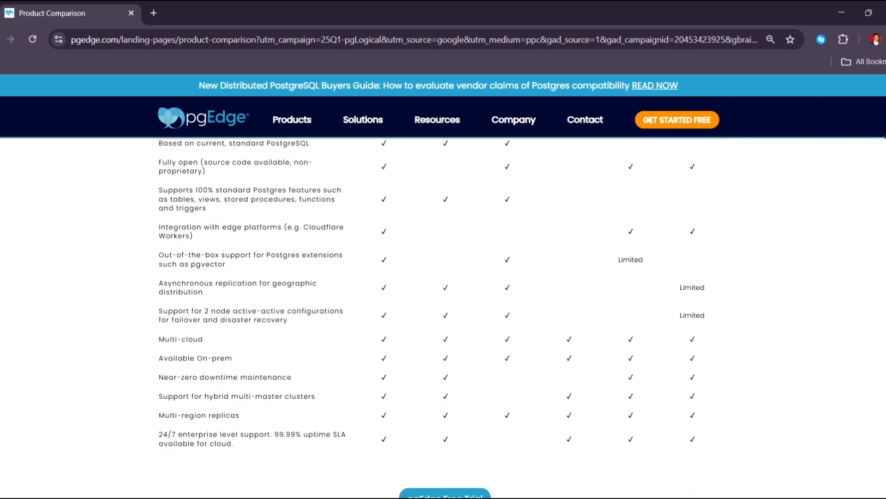
scroll("down", 3)
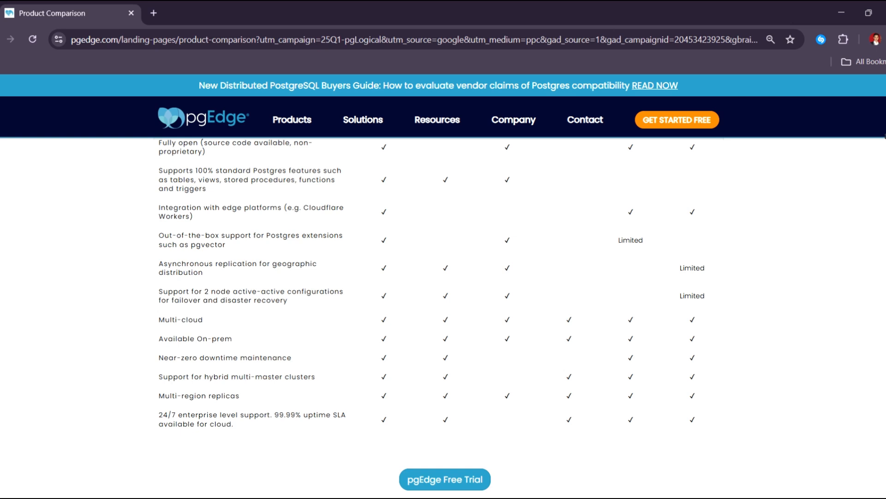
scroll("down", 3)
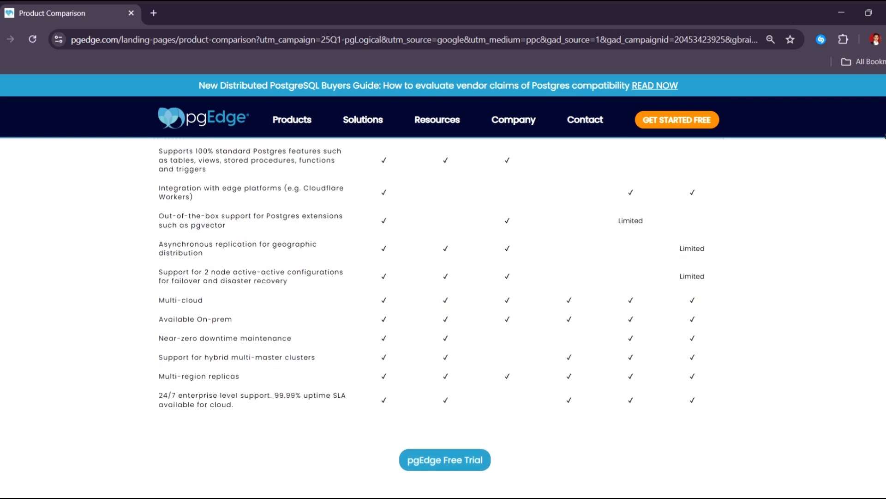
scroll("down", 3)
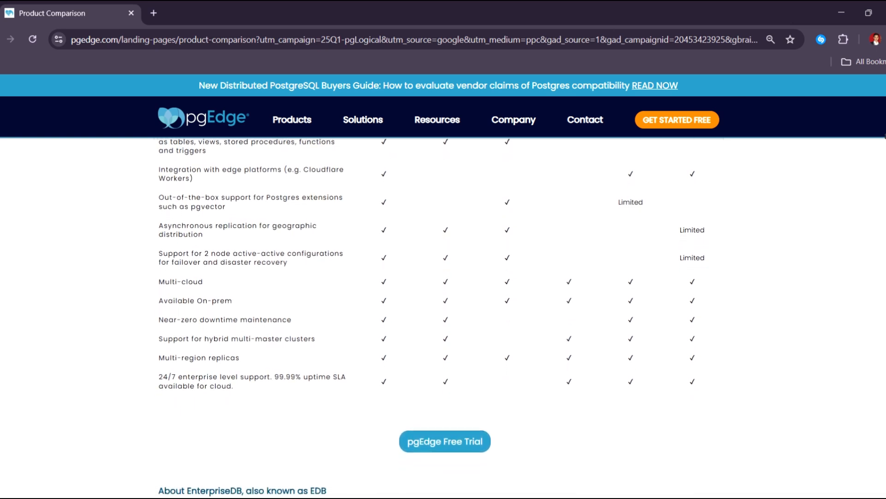
Step: Scroll past the About EnterpriseDB and pgLogical paragraphs on the comparison page
scroll("down", 3)
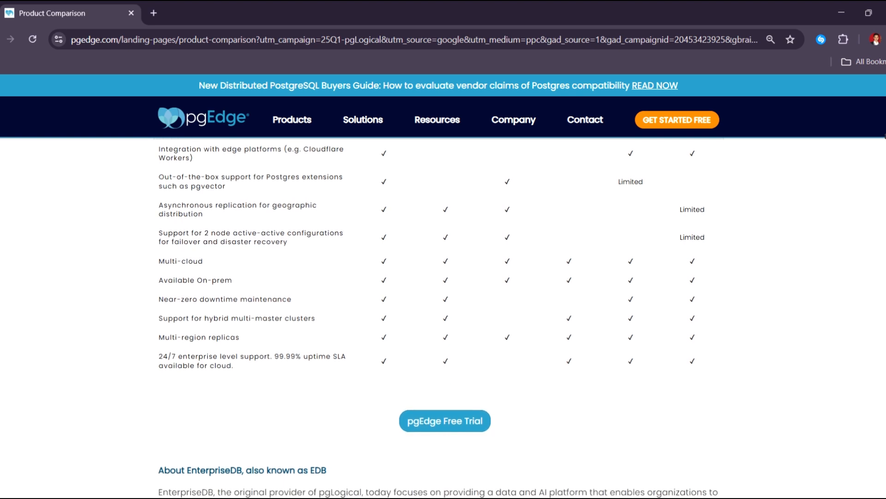
scroll("down", 3)
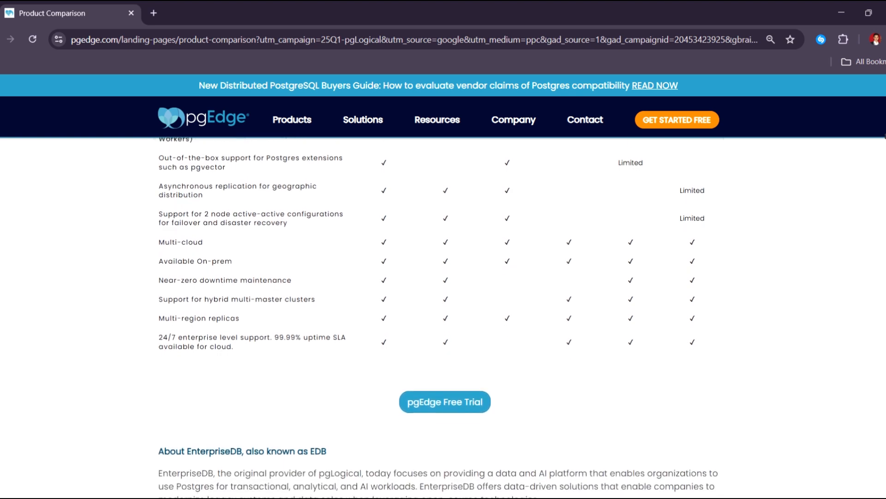
scroll("down", 3)
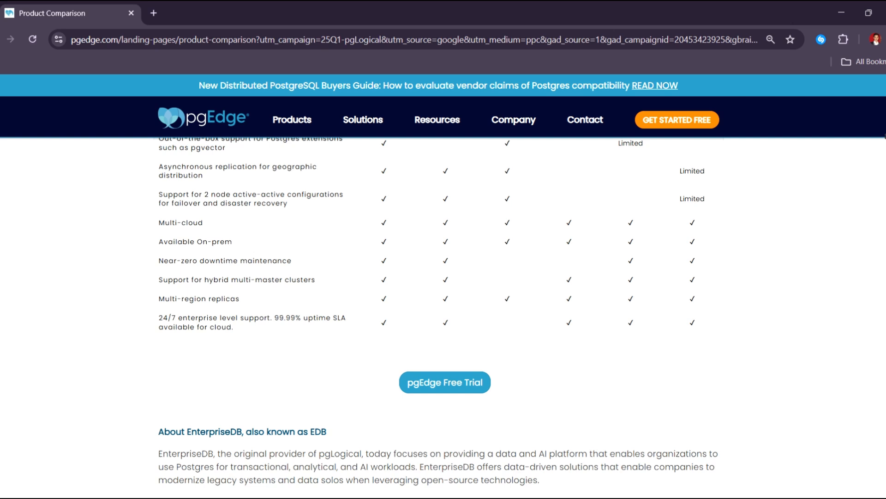
scroll("down", 3)
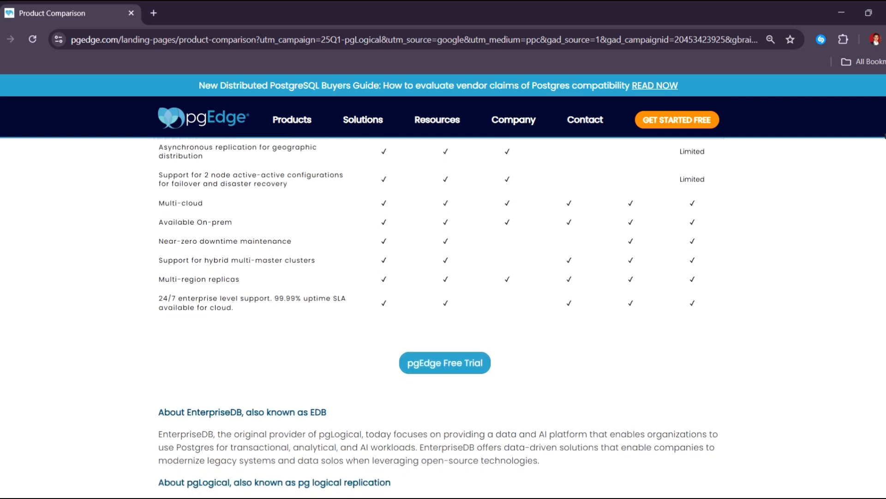
scroll("down", 3)
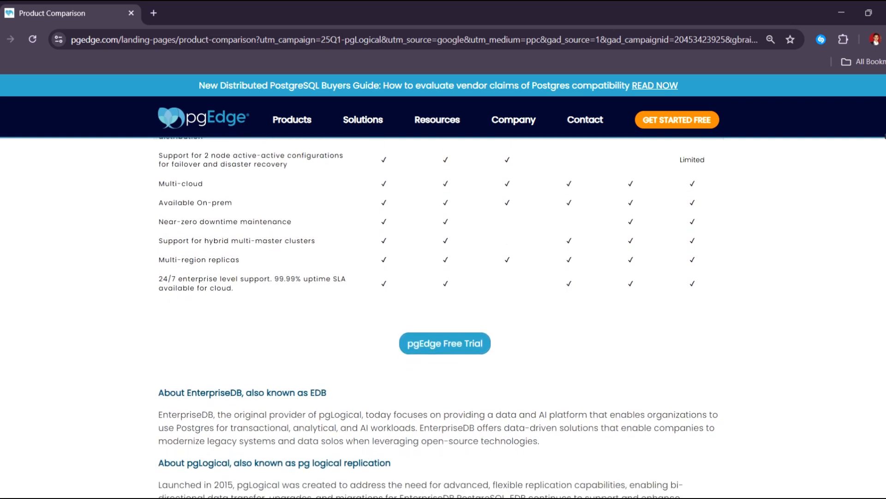
scroll("down", 3)
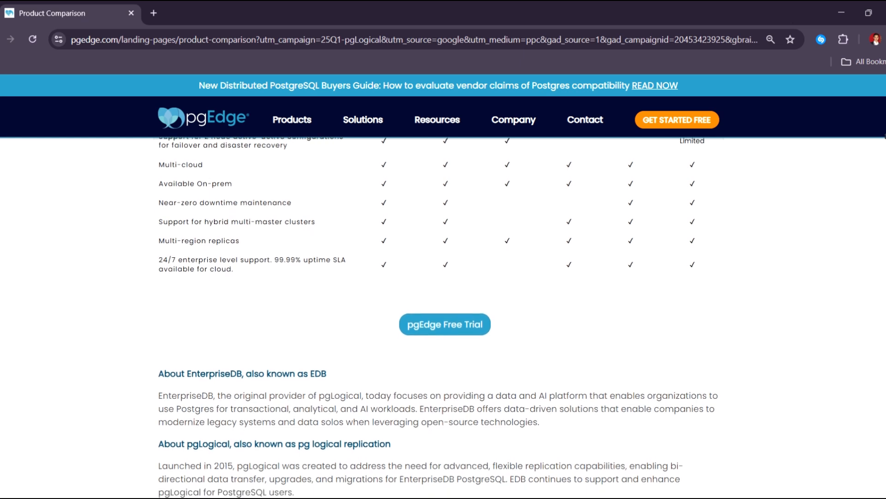
scroll("down", 3)
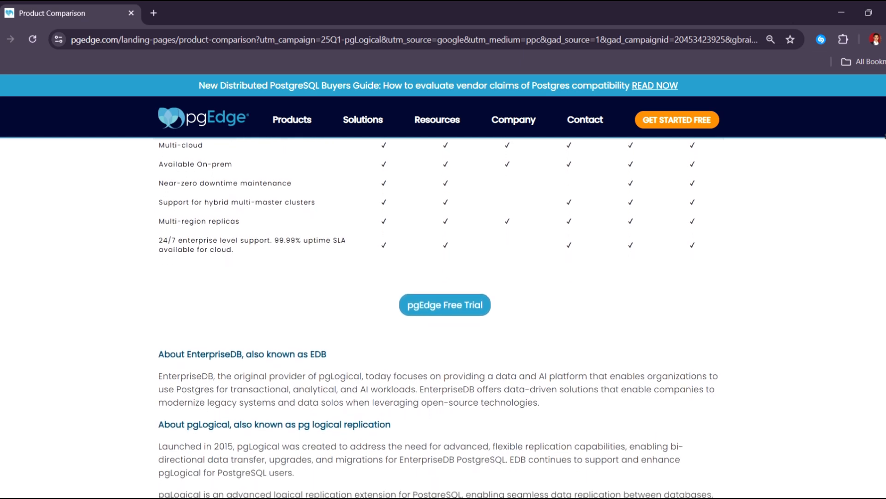
scroll("down", 3)
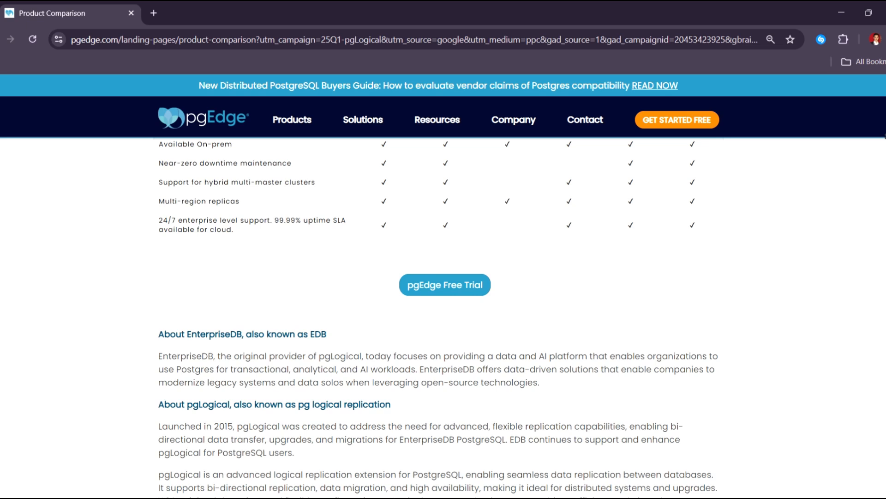
scroll("down", 3)
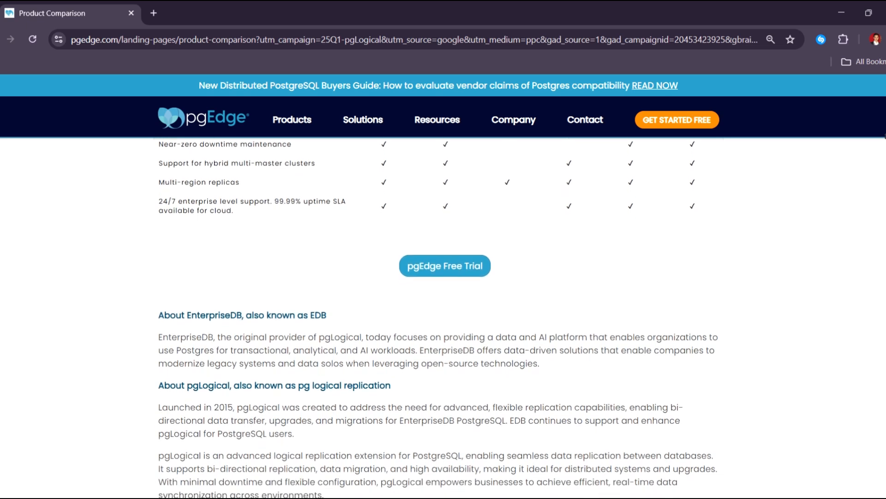
scroll("down", 3)
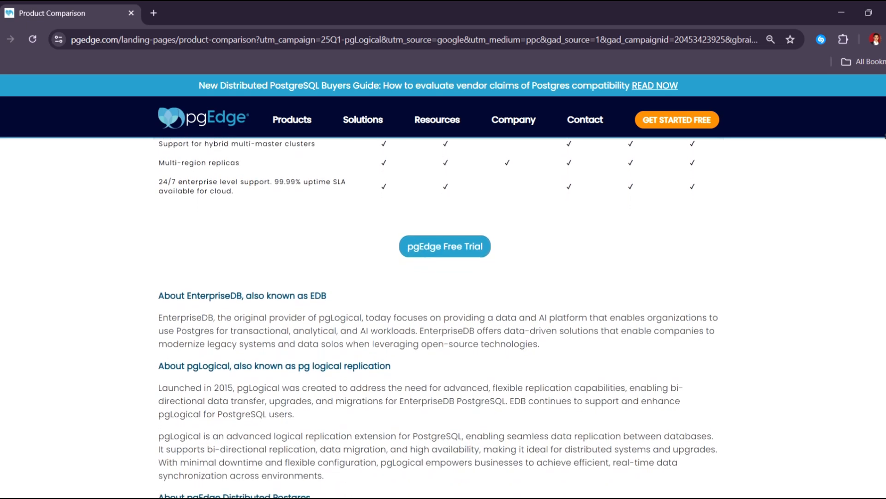
scroll("down", 3)
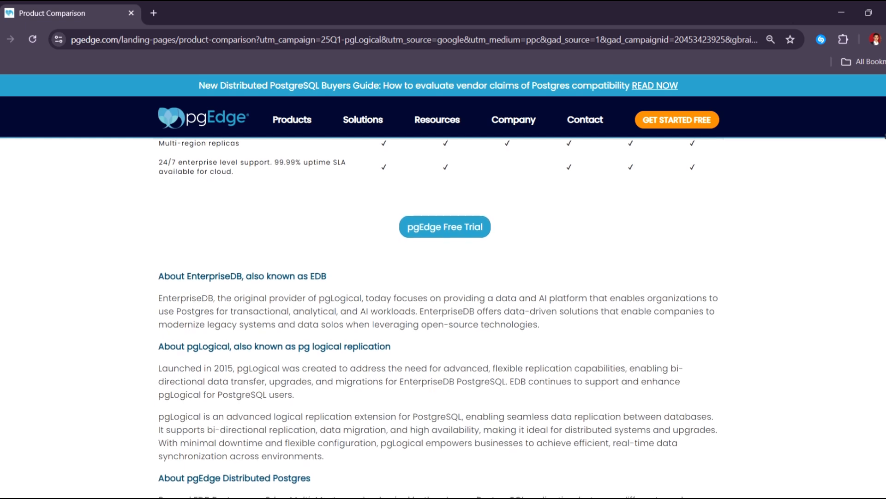
scroll("down", 3)
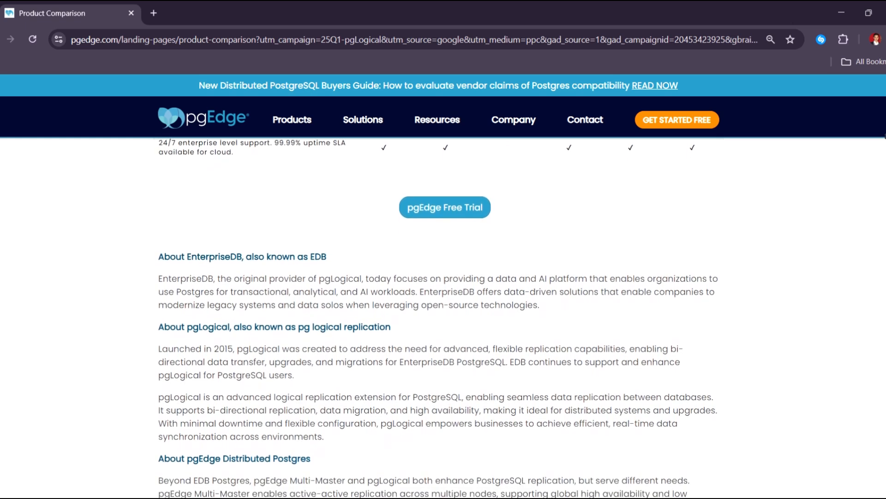
scroll("down", 3)
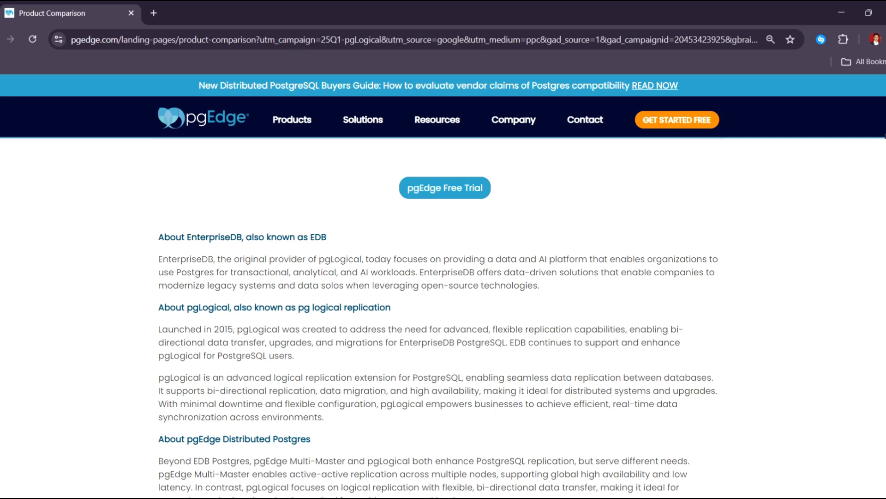
Step: Continue to 'About pgEdge Distributed Postgres' with its pgLogical and pgEdge bullet lists fully visible
scroll("up", 3)
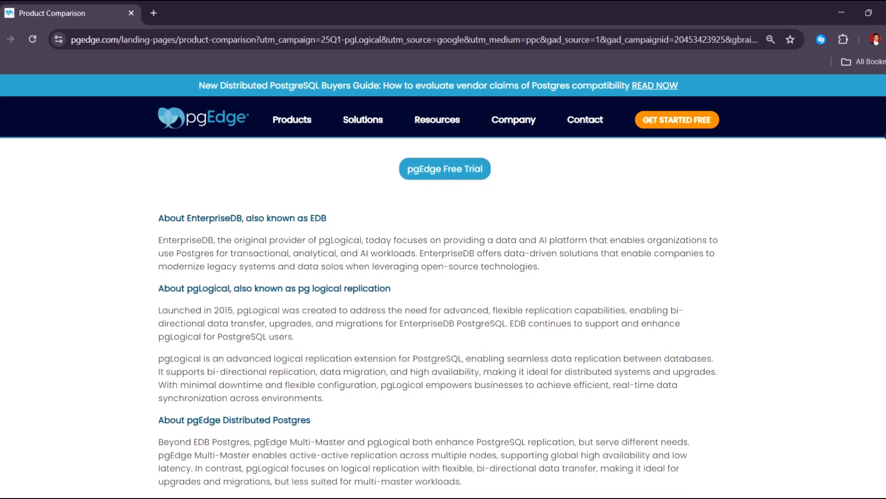
scroll("down", 3)
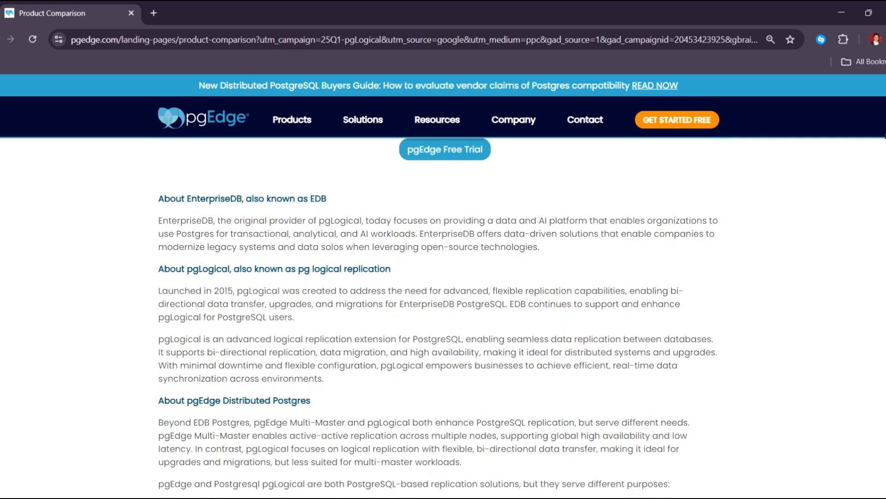
scroll("down", 3)
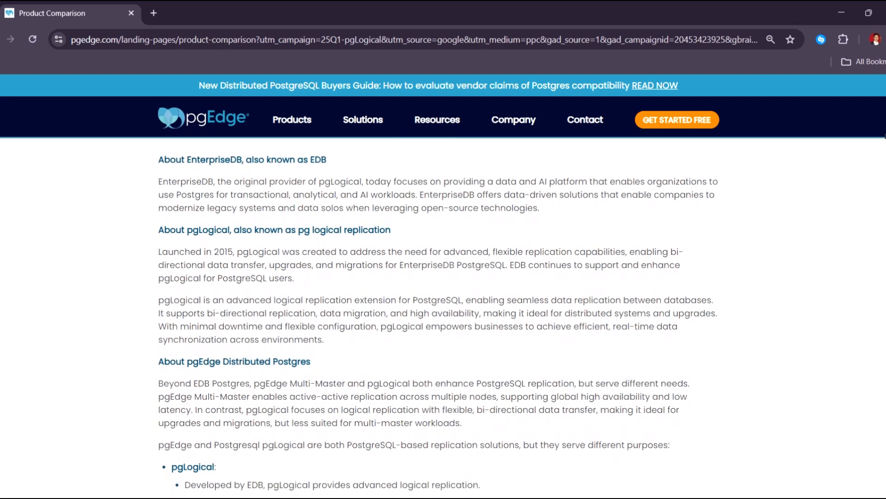
scroll("down", 3)
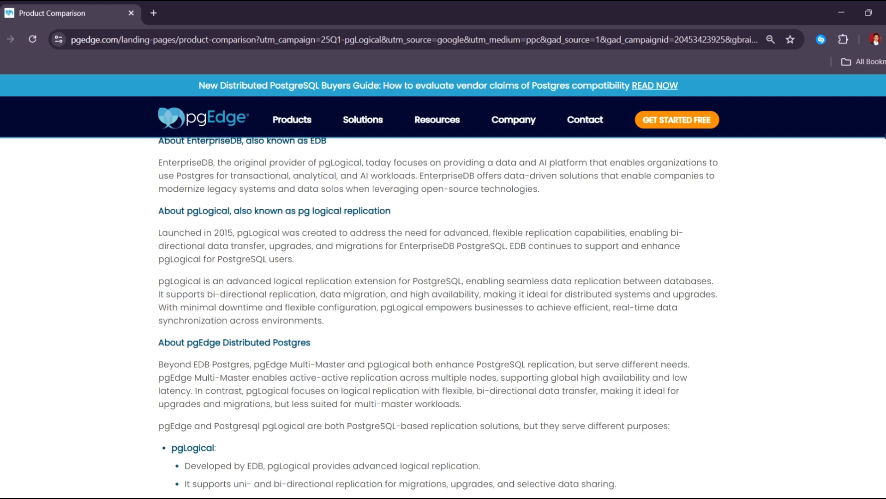
scroll("down", 3)
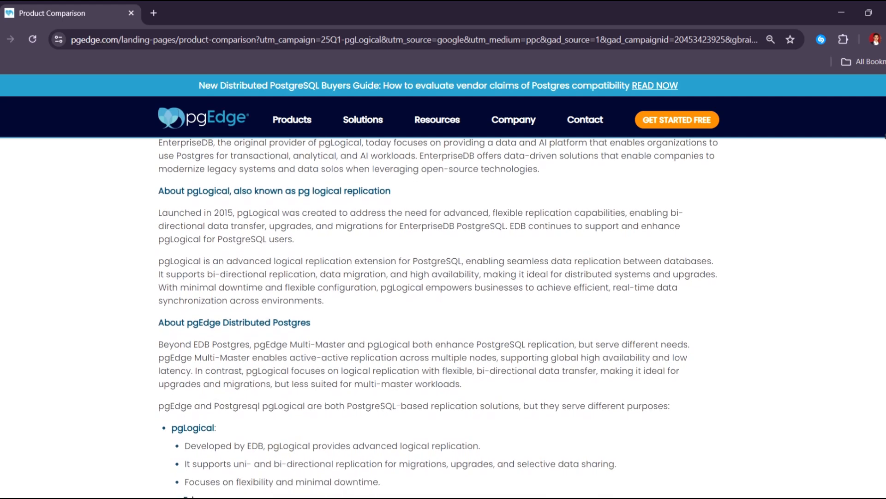
scroll("down", 3)
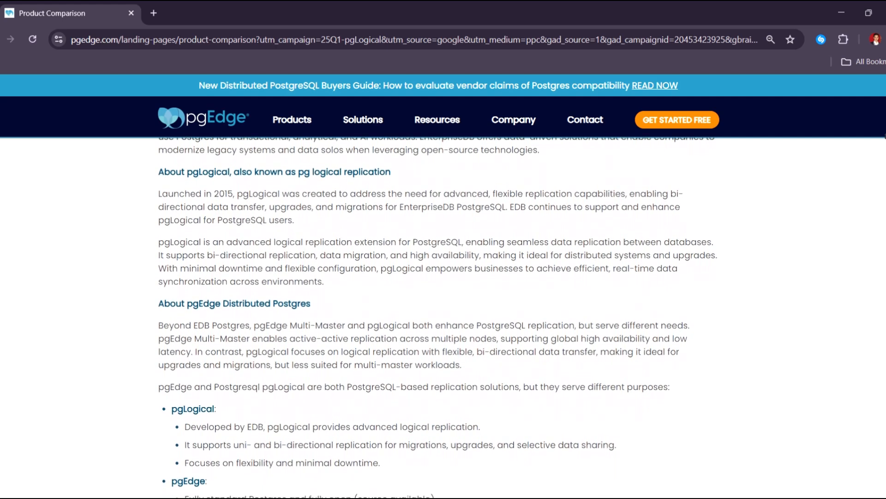
scroll("down", 3)
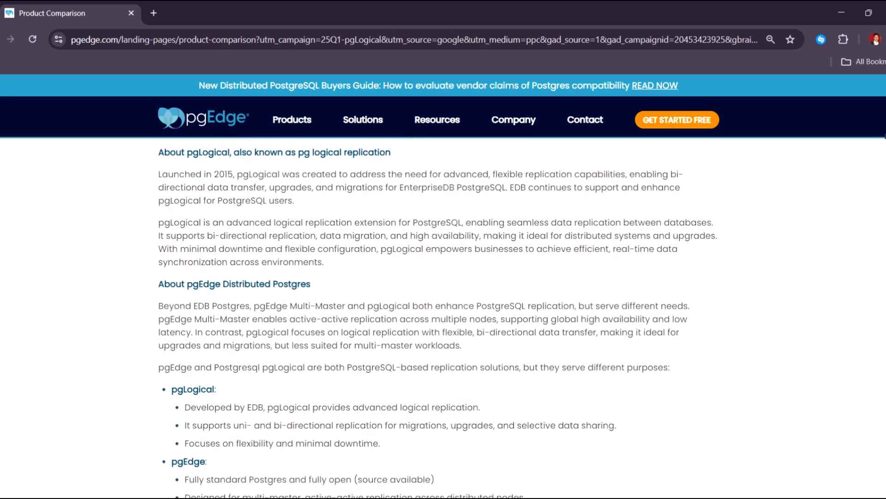
scroll("down", 3)
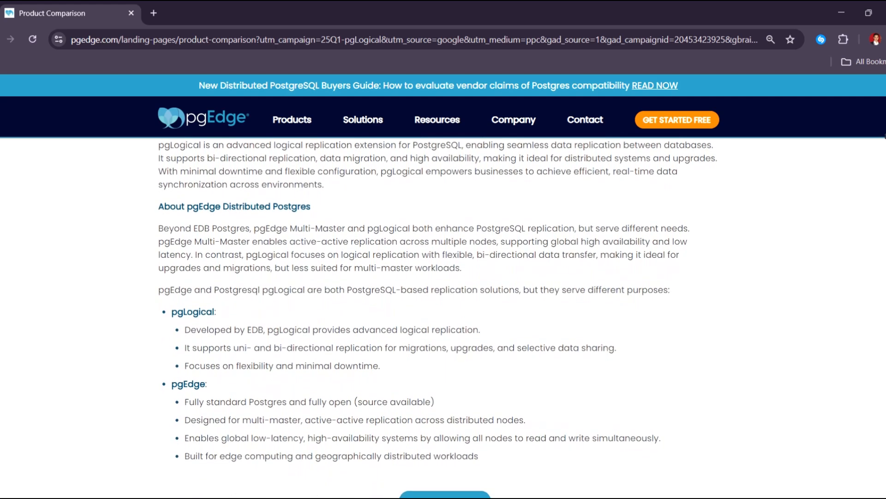
Step: Scroll to the end of the comparison page, reaching the footer with its Hot Topics links
scroll("down", 3)
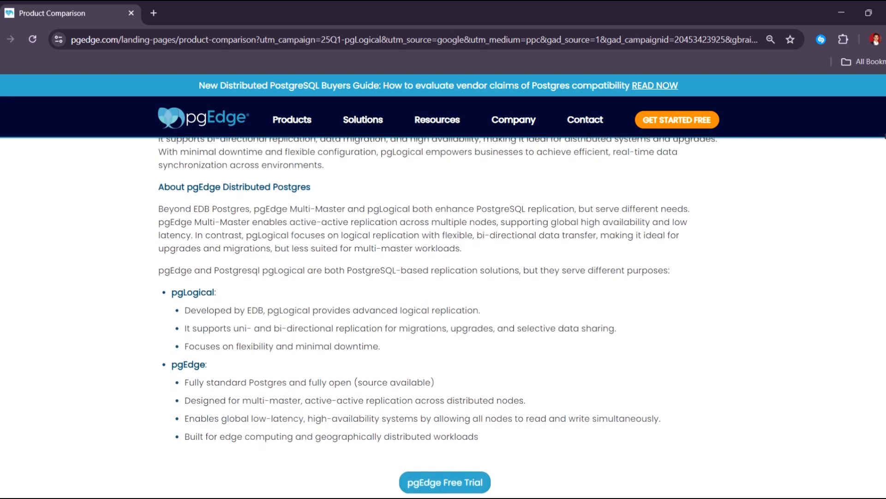
scroll("up", 3)
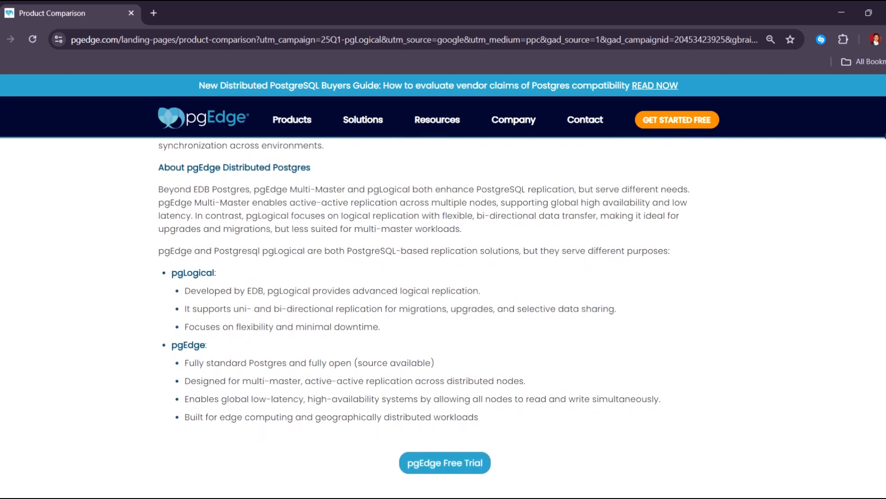
scroll("down", 3)
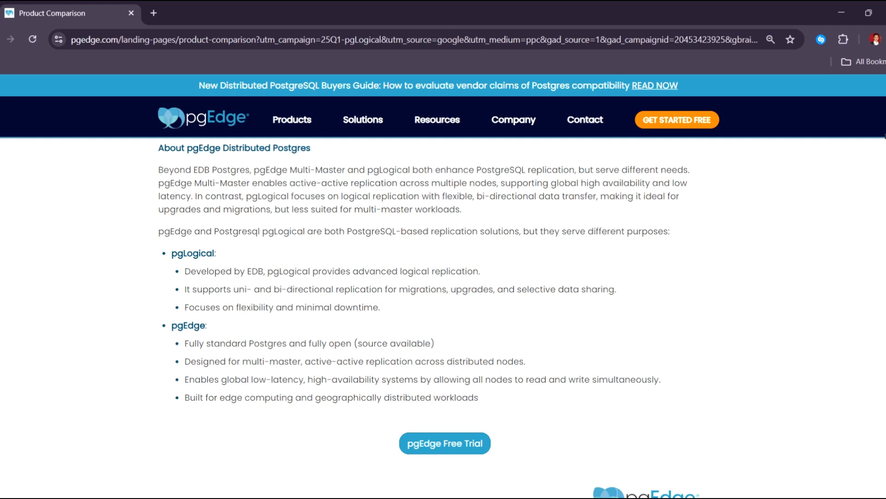
scroll("down", 3)
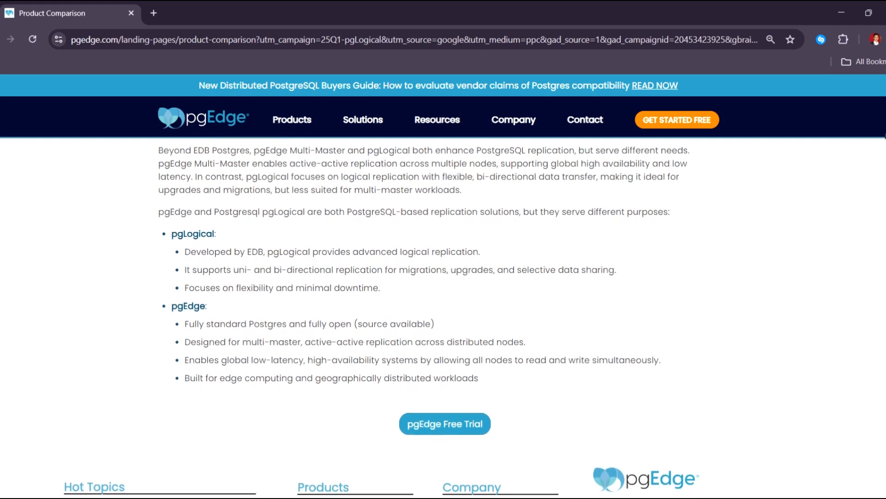
scroll("down", 3)
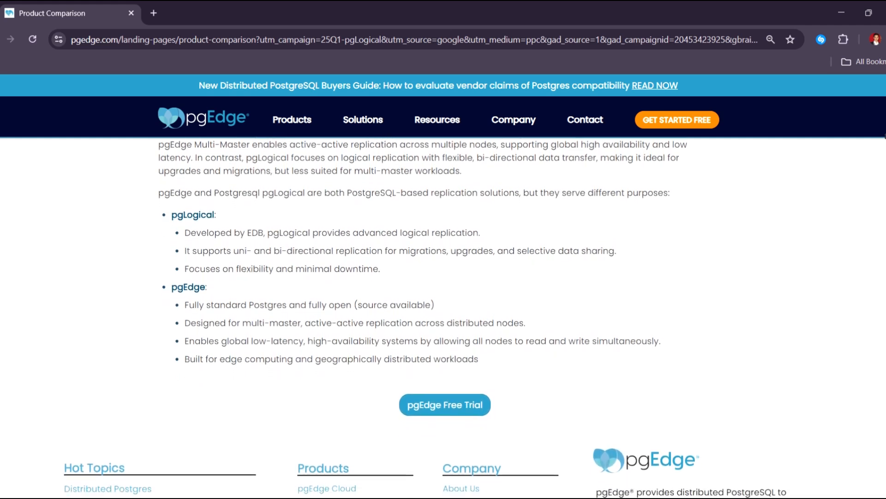
scroll("down", 3)
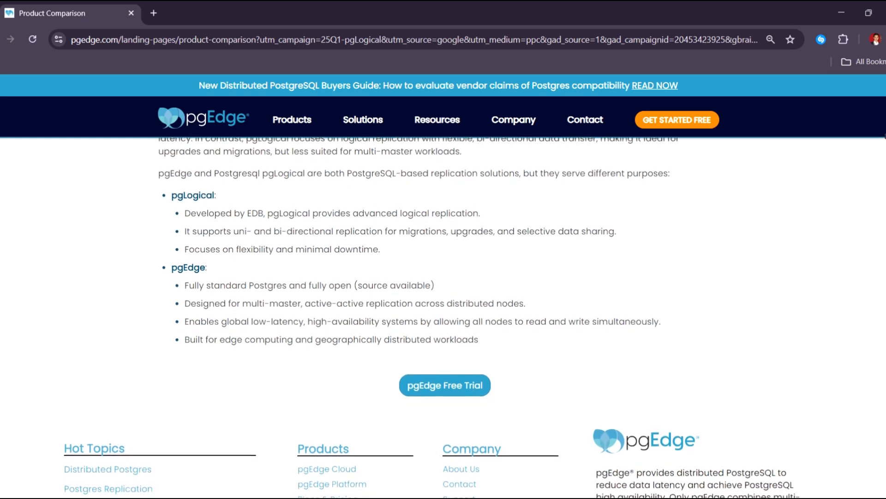
scroll("down", 3)
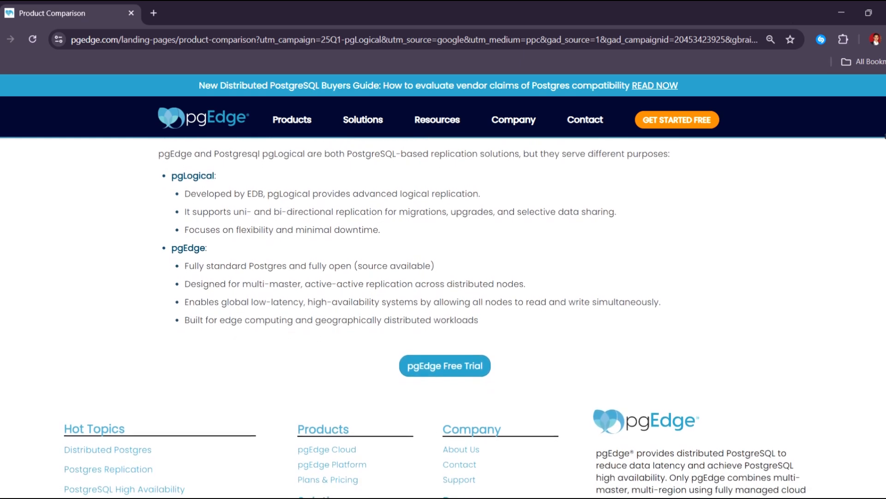
scroll("down", 3)
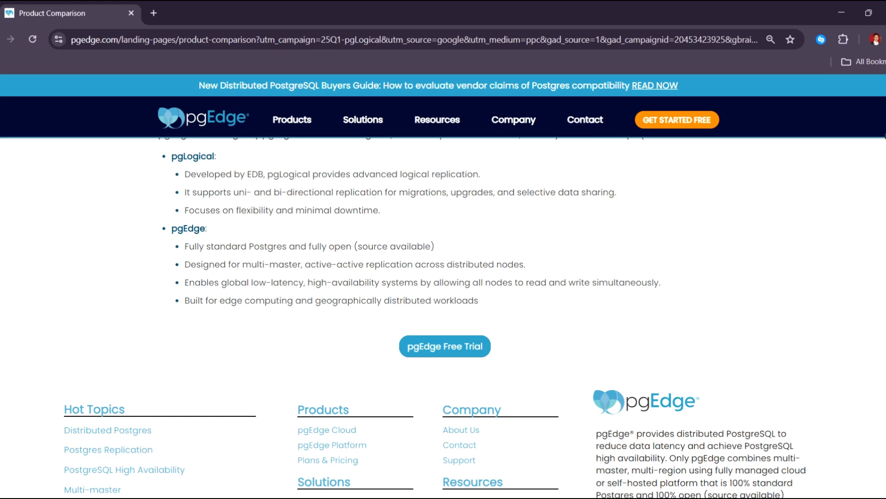
scroll("down", 3)
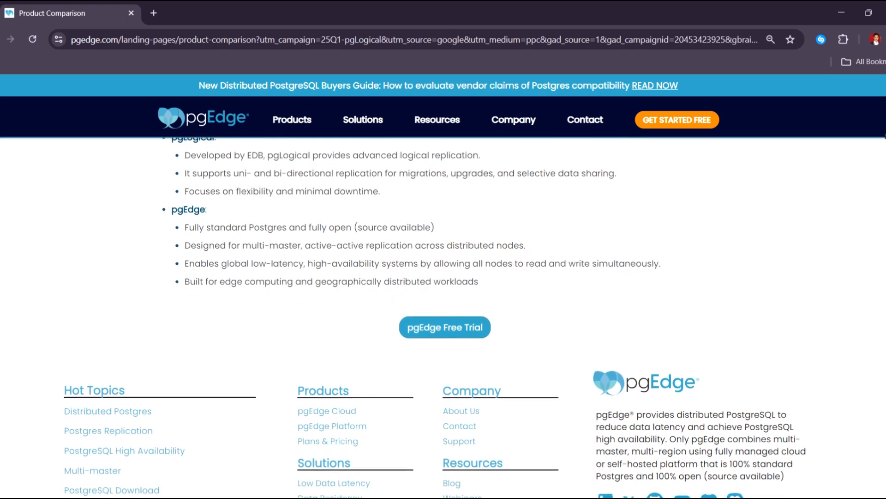
scroll("down", 3)
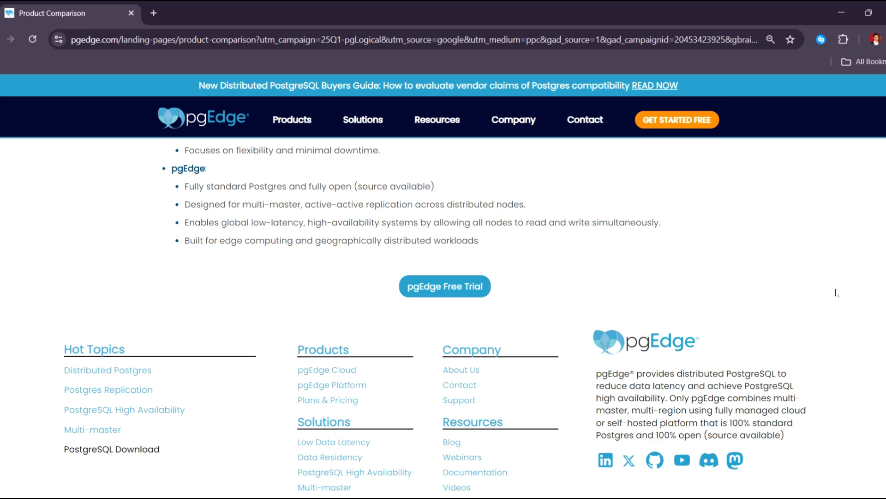
Step: Follow the footer link to the pgEdge Enterprise Postgres Platform product page
left_click(332, 384)
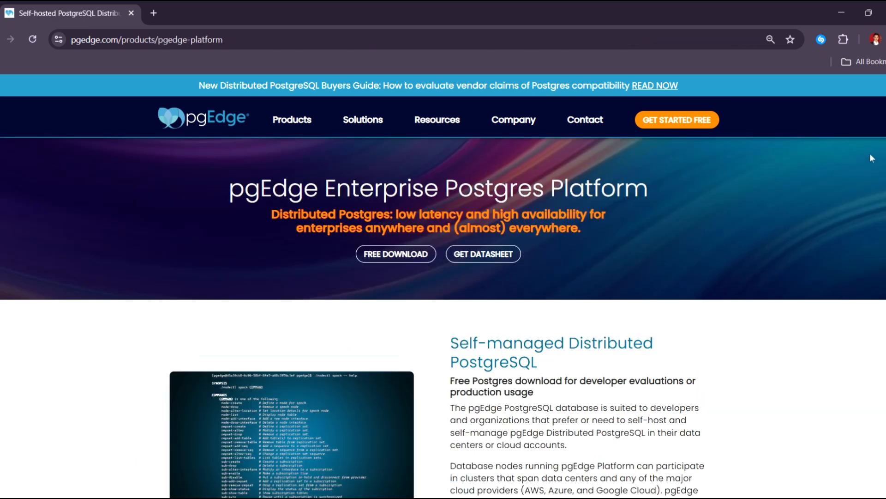
mouse_move(874, 158)
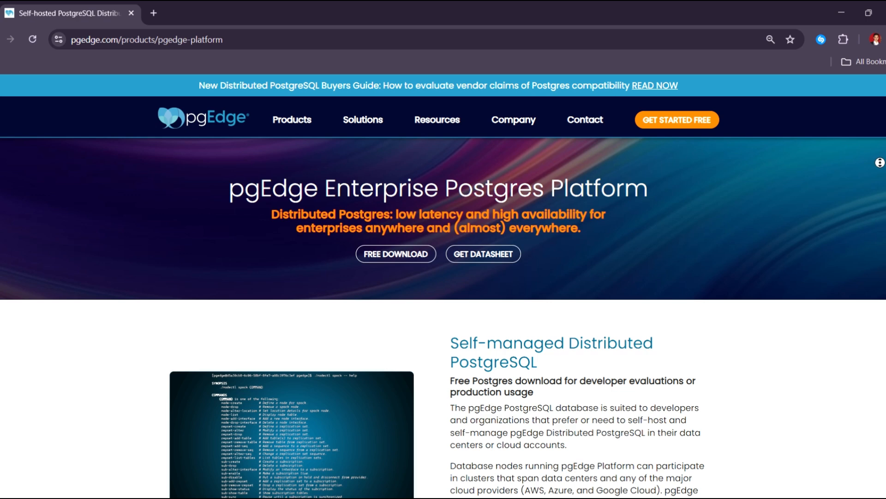